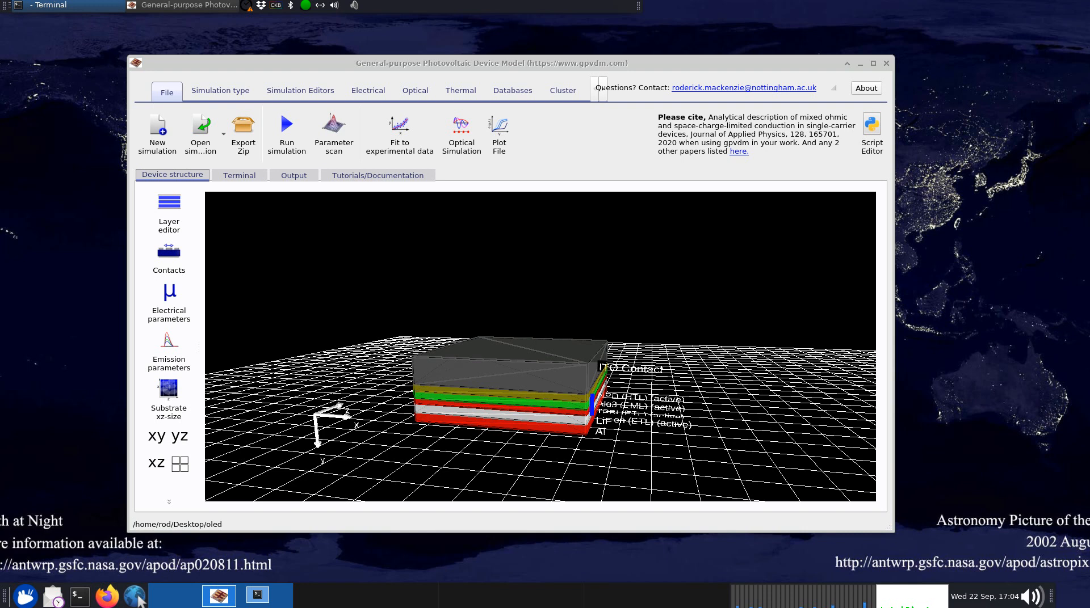
{"action": "mouse_move", "coordinate": [600, 295]}
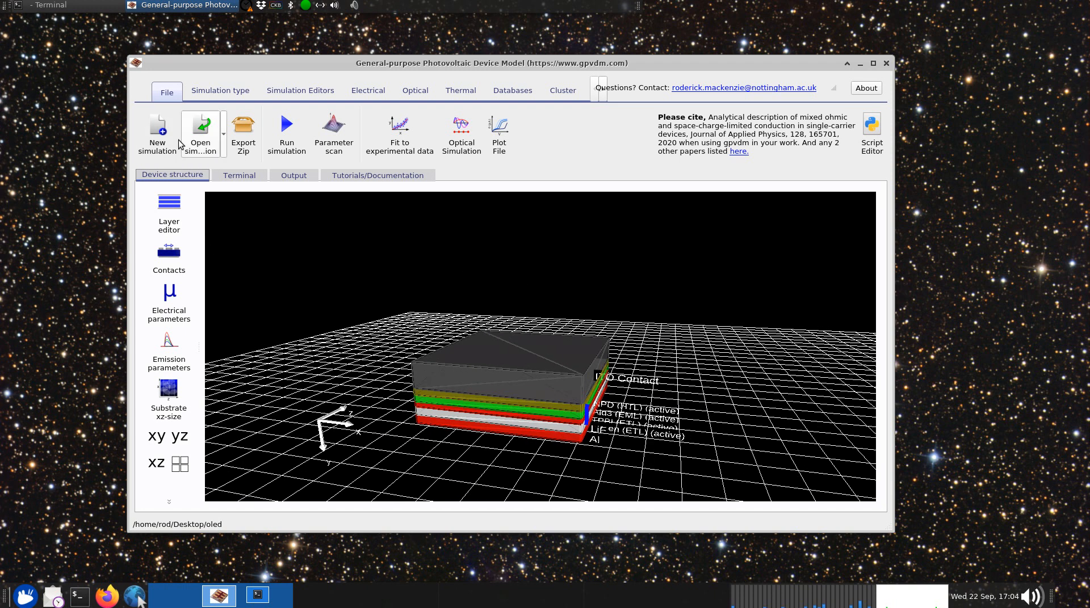
Step: Maximize the gpvdm window so the OLED layer stack from ITO to Al fills the screen
{"action": "left_click", "coordinate": [157, 133]}
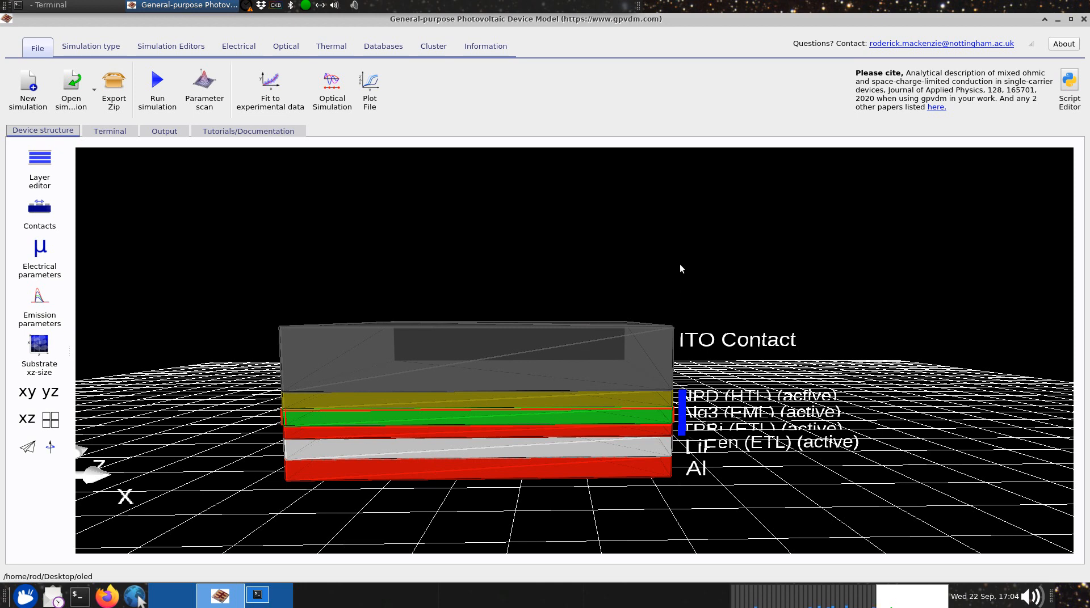
{"action": "left_click", "coordinate": [39, 167]}
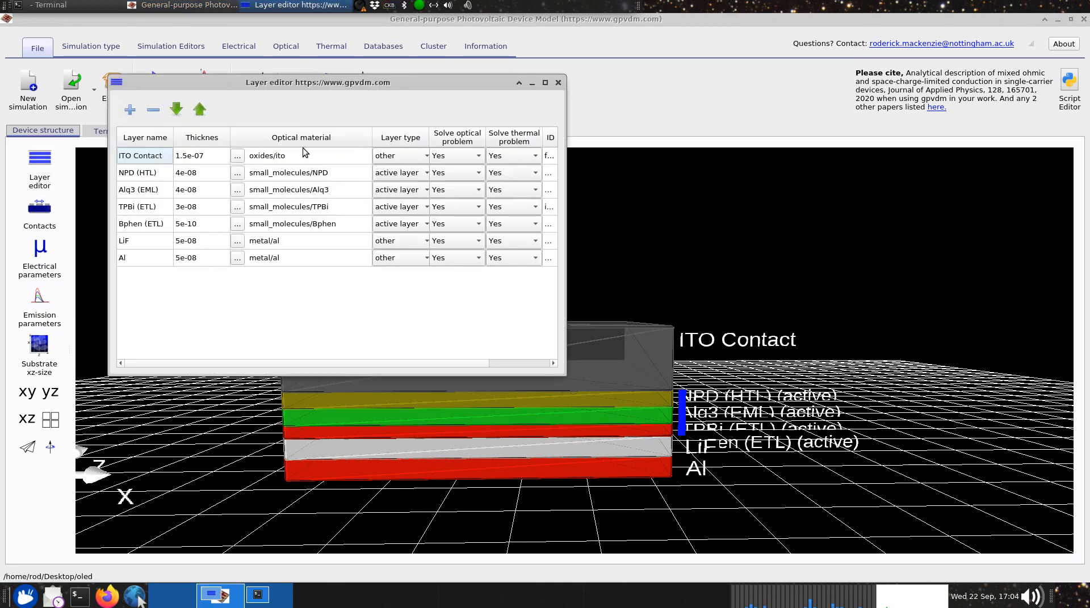
{"action": "left_click_drag", "start_coordinate": [316, 82], "coordinate": [490, 98]}
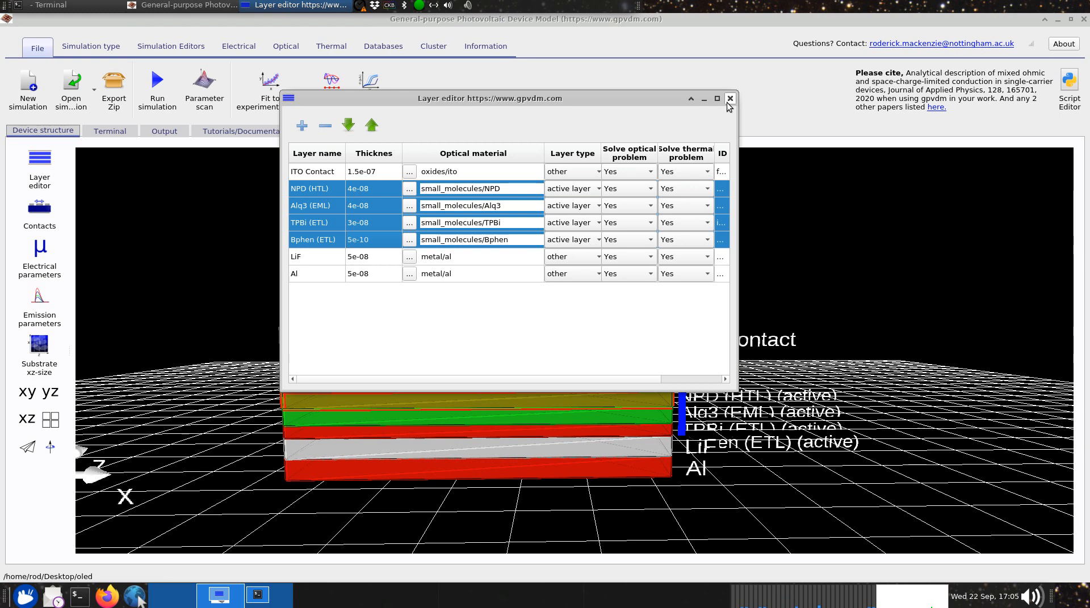
{"action": "left_click", "coordinate": [729, 99]}
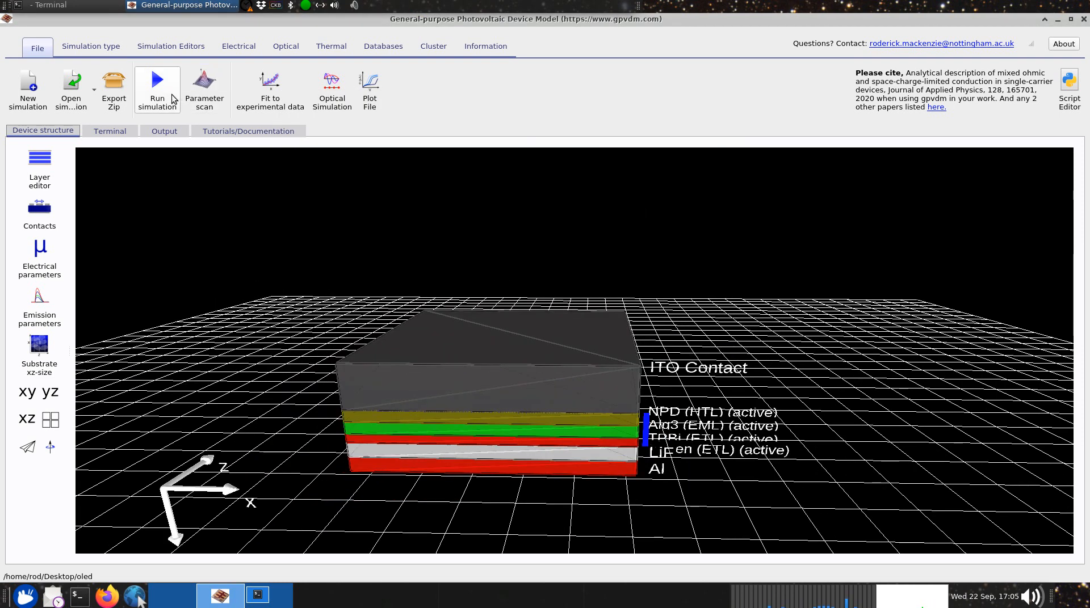
Step: Run the OLED simulation and check the ray-tracing progress line in the Terminal log
{"action": "left_click", "coordinate": [157, 87]}
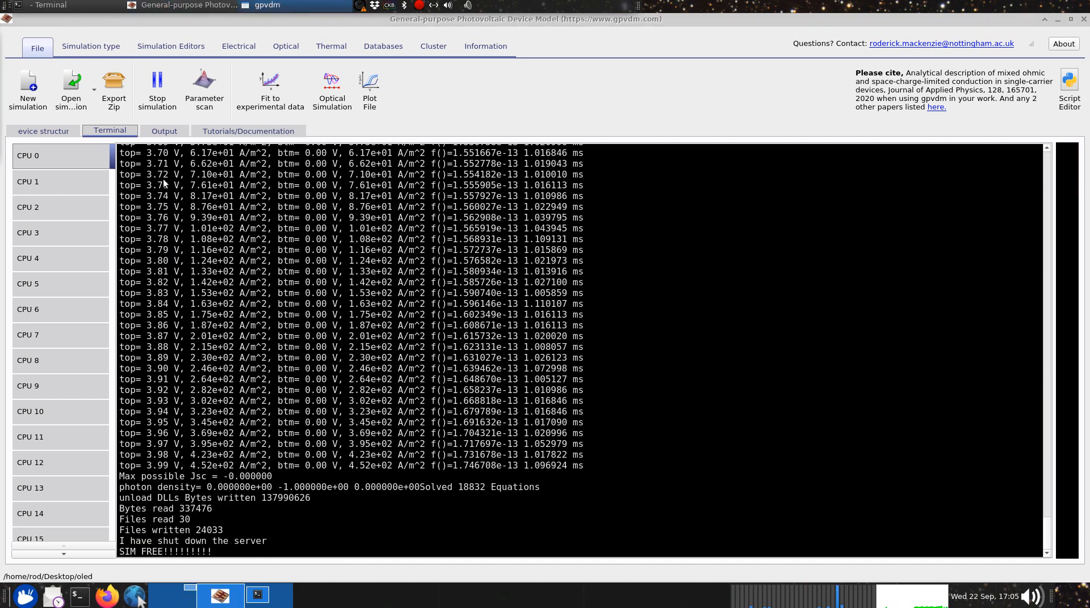
{"action": "left_click", "coordinate": [43, 131]}
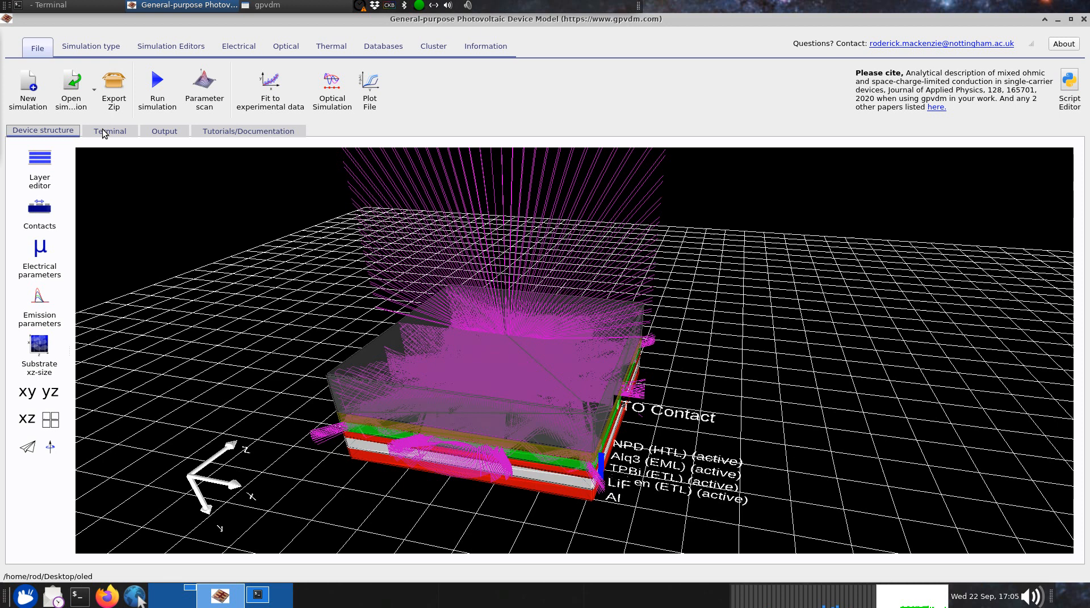
{"action": "left_click", "coordinate": [109, 132]}
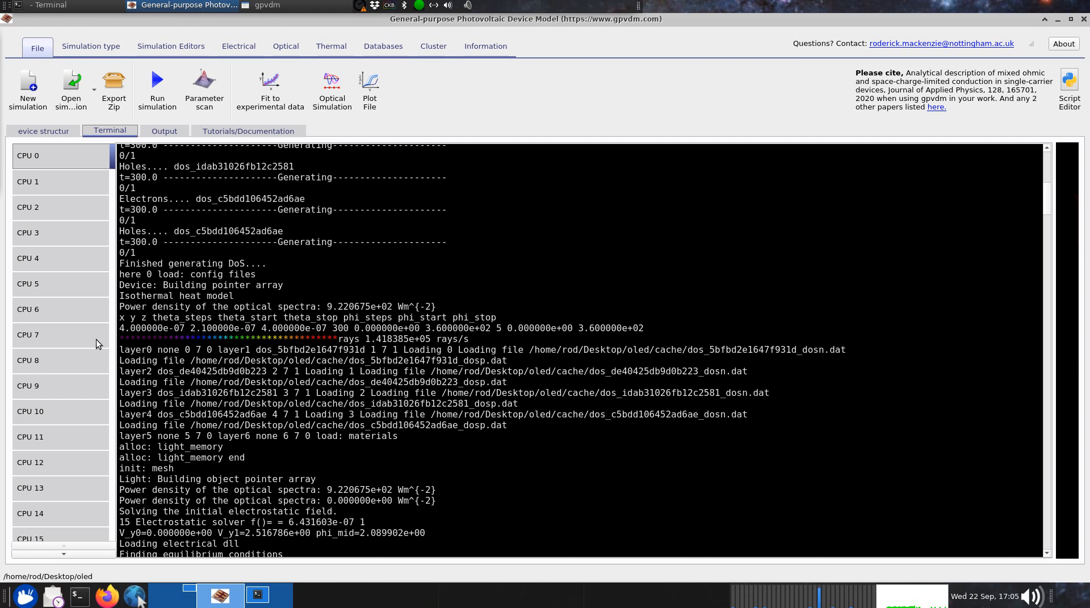
{"action": "left_click_drag", "start_coordinate": [120, 339], "coordinate": [288, 339]}
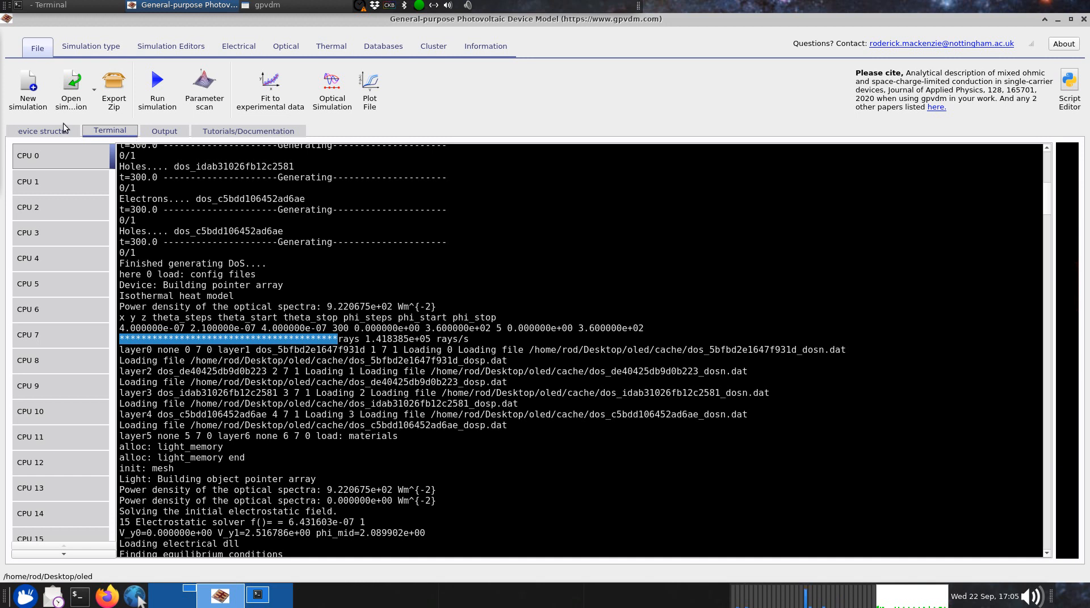
Step: Recheck the ray-traced device and log, then list the output files such as jv.dat
{"action": "left_click", "coordinate": [42, 131]}
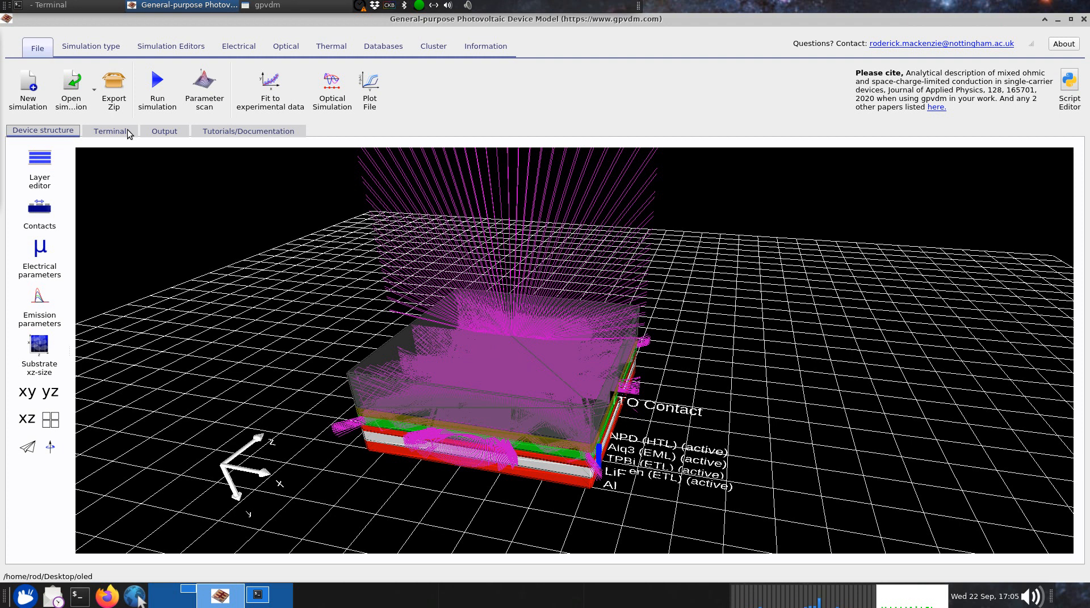
{"action": "left_click", "coordinate": [109, 132]}
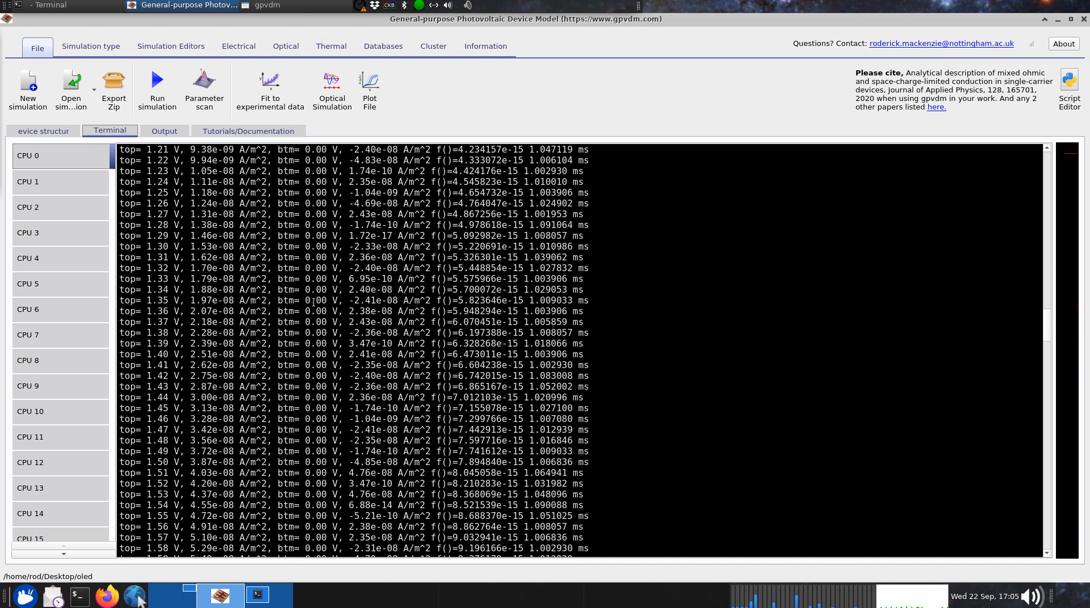
{"action": "scroll", "scroll_direction": "down", "scroll_amount": 3}
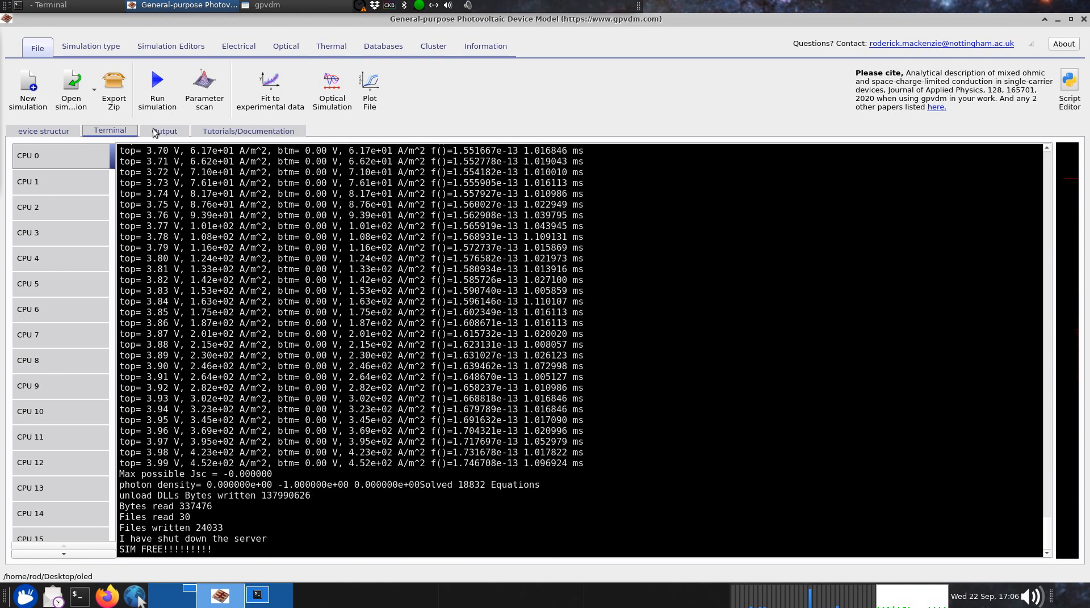
{"action": "left_click", "coordinate": [164, 131]}
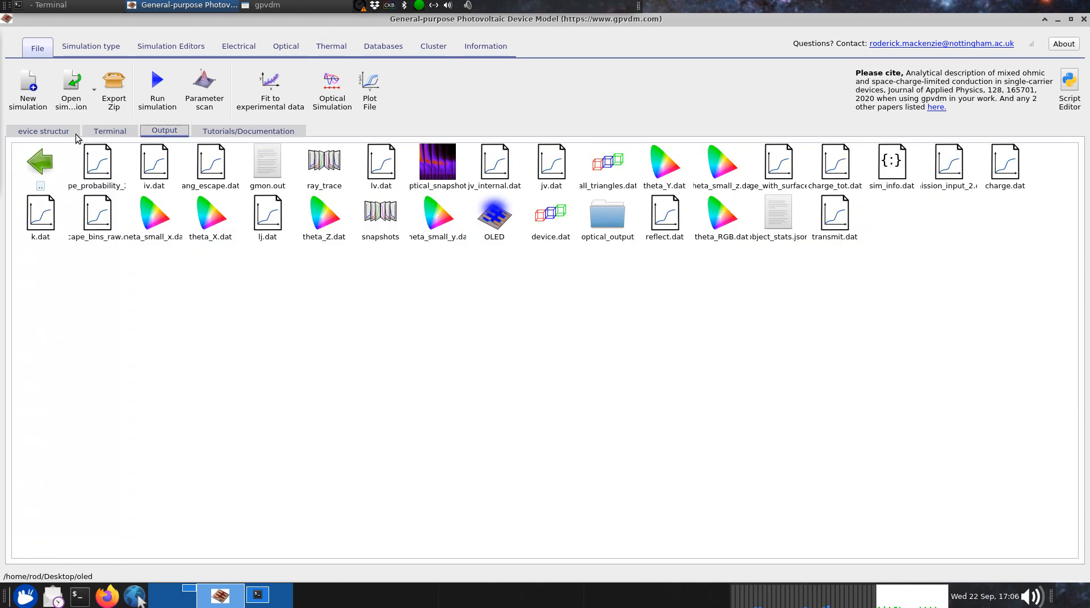
{"action": "left_click", "coordinate": [606, 162]}
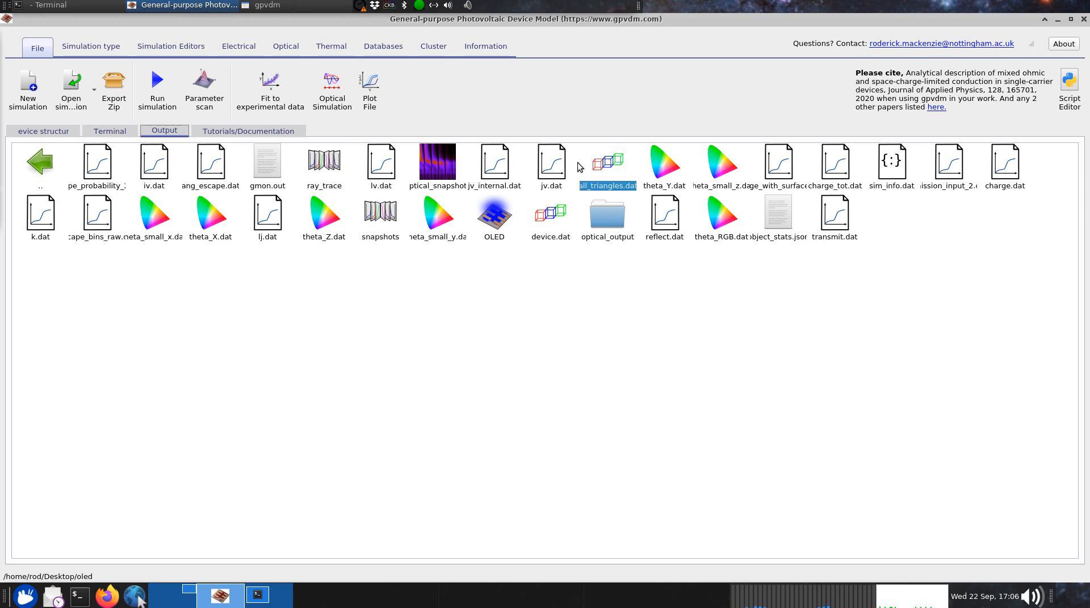
{"action": "double_click", "coordinate": [550, 163]}
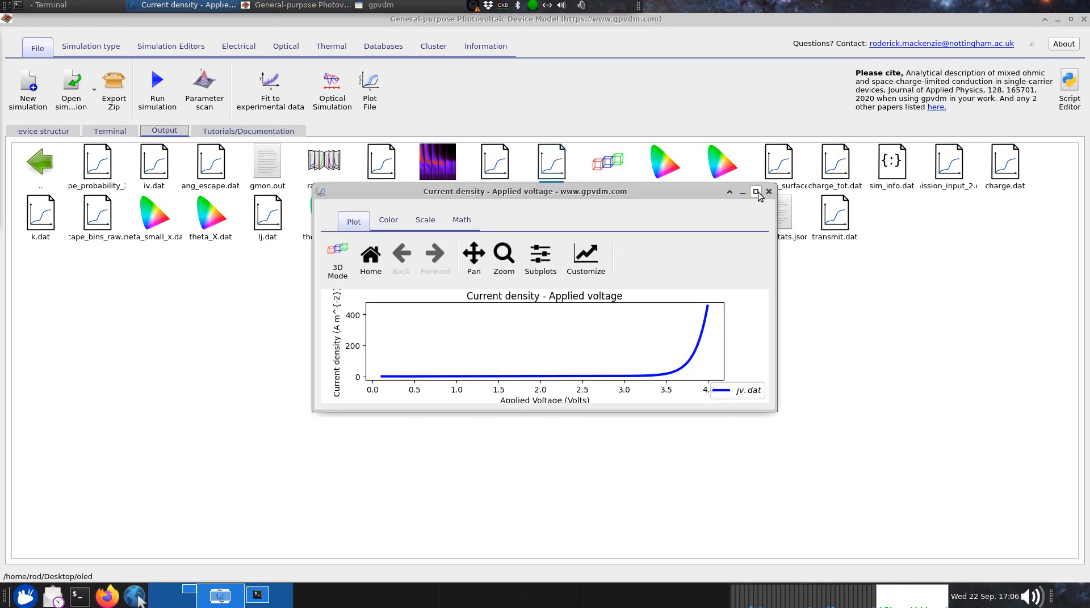
{"action": "left_click", "coordinate": [768, 192]}
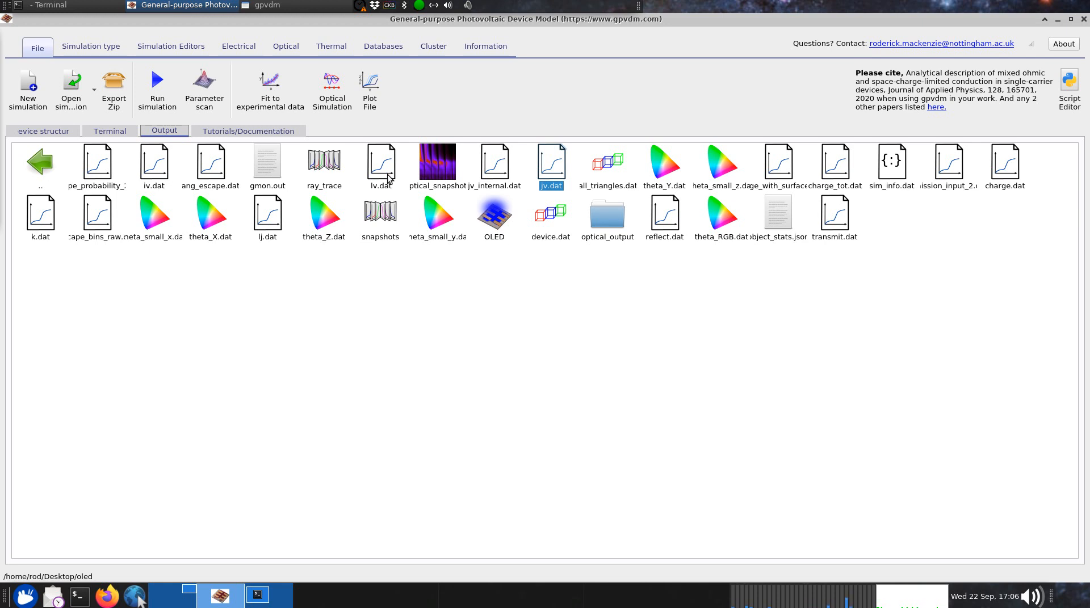
{"action": "left_click", "coordinate": [380, 165]}
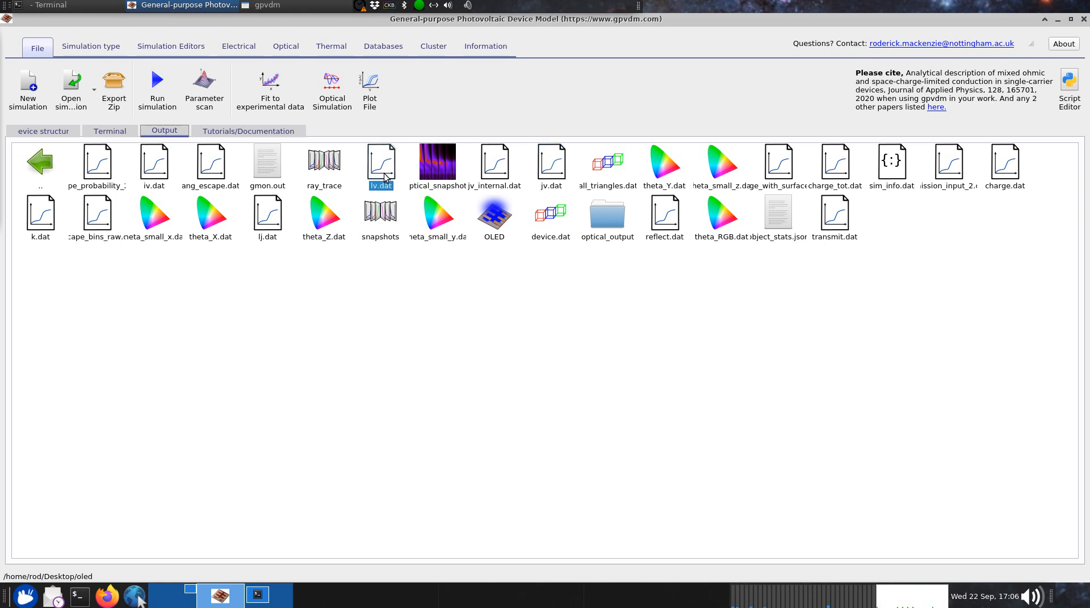
{"action": "double_click", "coordinate": [381, 164]}
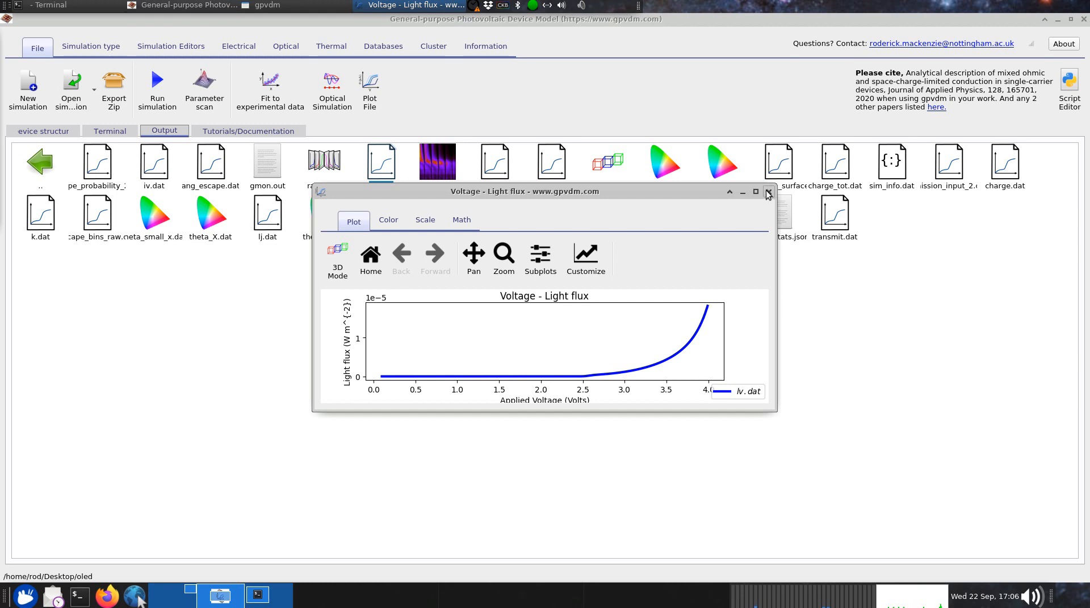
{"action": "left_click", "coordinate": [767, 191]}
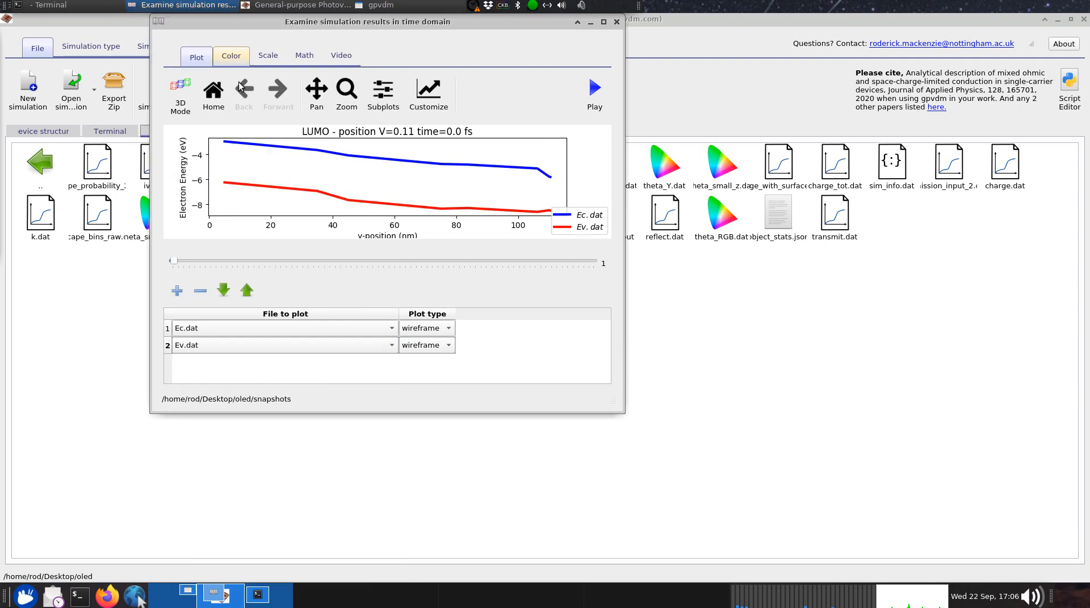
{"action": "left_click_drag", "start_coordinate": [172, 260], "coordinate": [306, 261]}
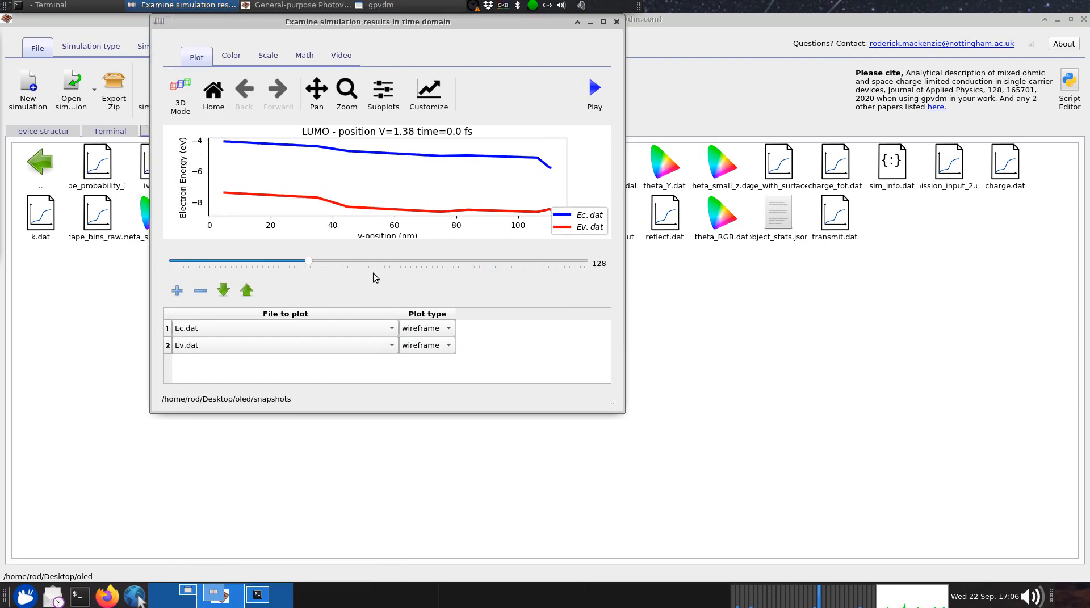
{"action": "left_click_drag", "start_coordinate": [309, 261], "coordinate": [448, 261]}
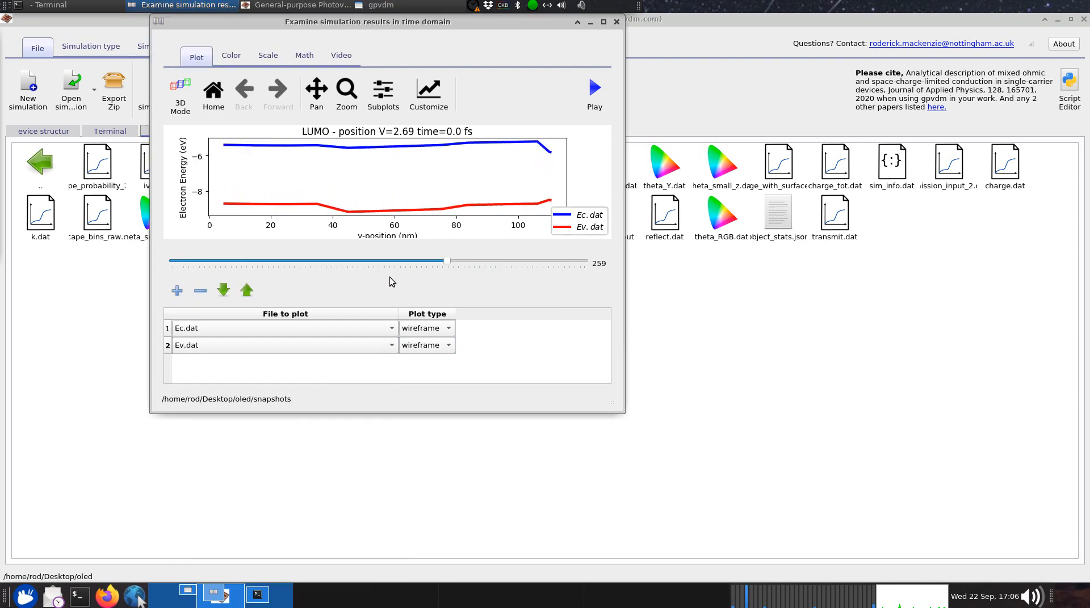
{"action": "left_click_drag", "start_coordinate": [446, 260], "coordinate": [174, 260]}
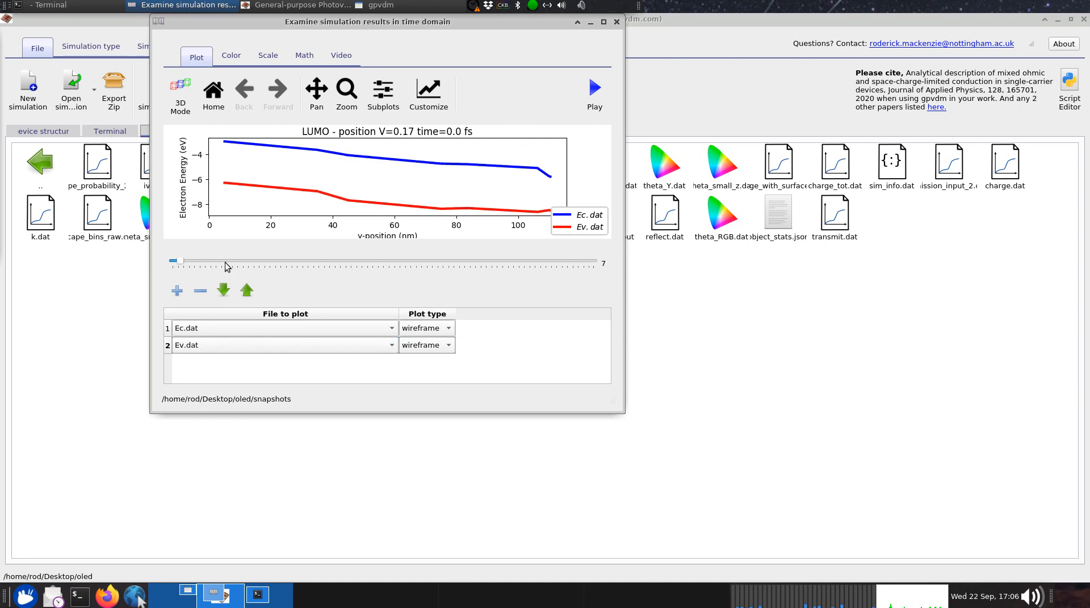
{"action": "left_click", "coordinate": [390, 327]}
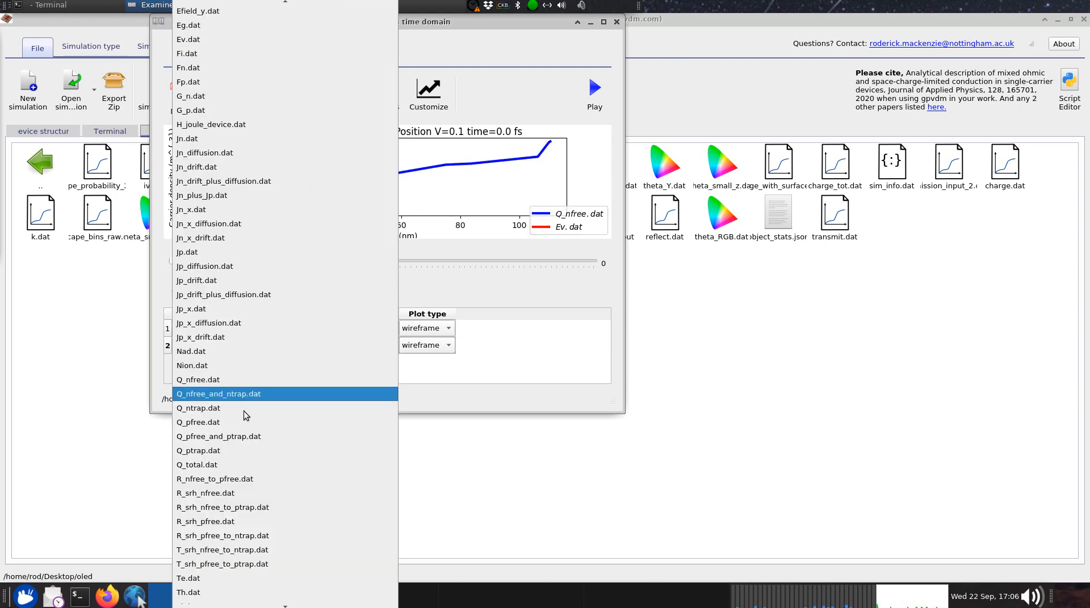
{"action": "left_click", "coordinate": [198, 423]}
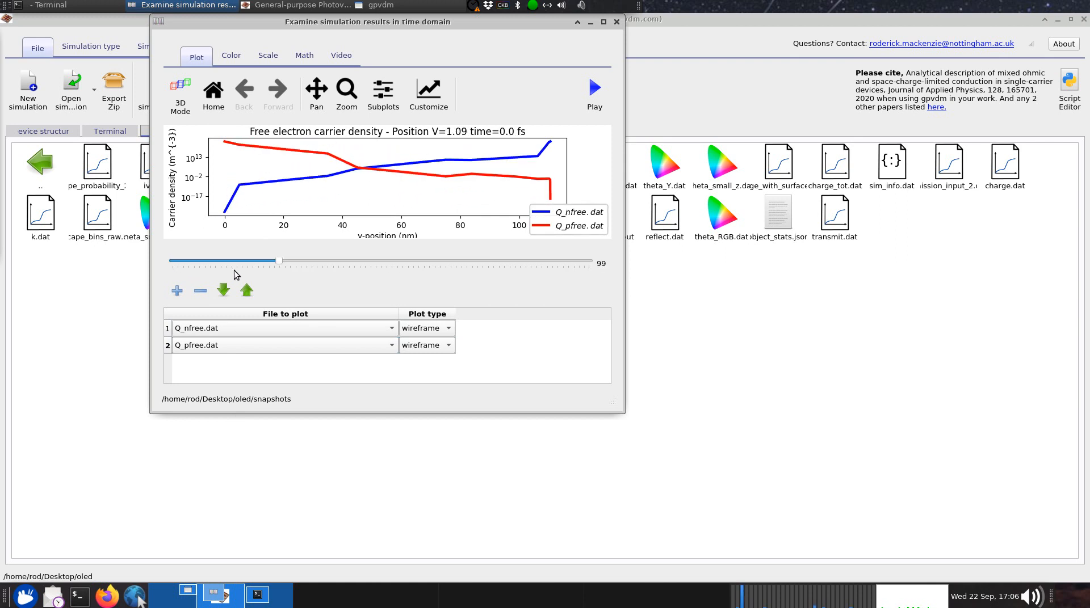
{"action": "left_click_drag", "start_coordinate": [280, 260], "coordinate": [235, 260]}
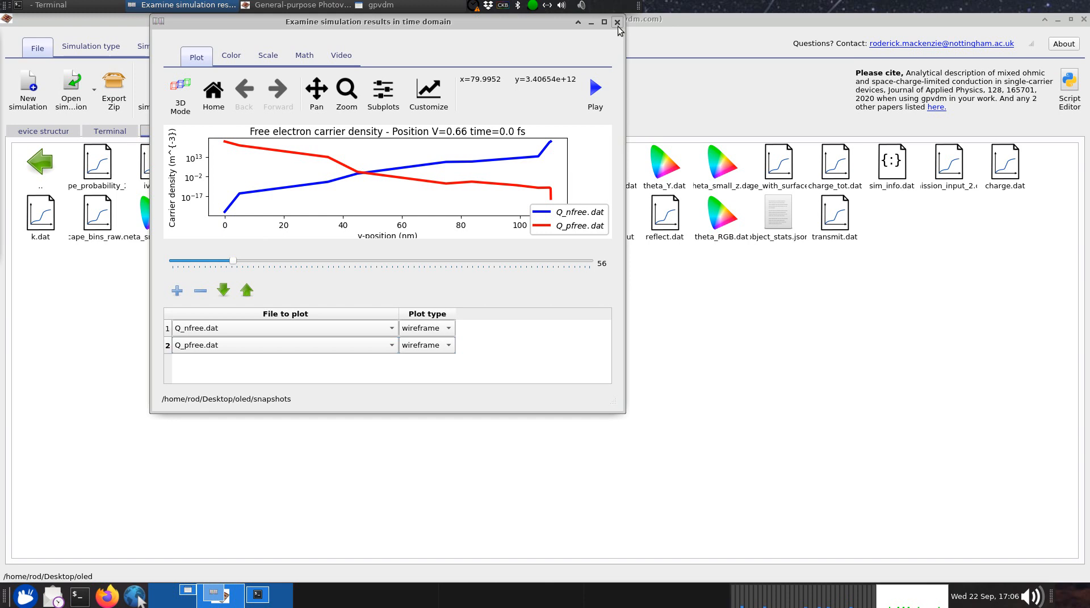
{"action": "left_click", "coordinate": [616, 22]}
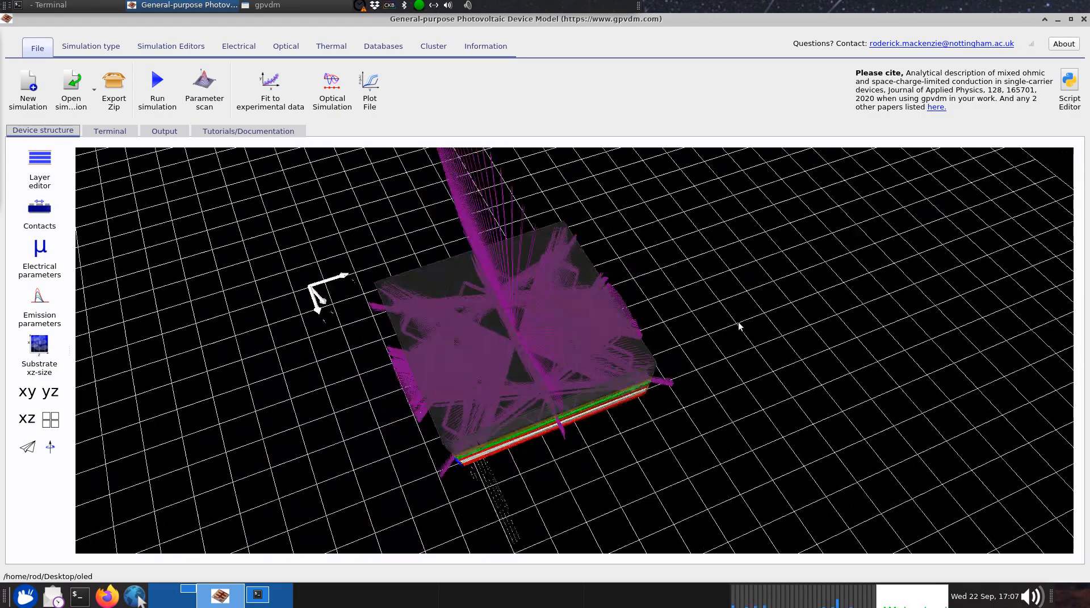
Step: Bring up the 3D view's options, then switch to the Optical settings
{"action": "right_click", "coordinate": [704, 311]}
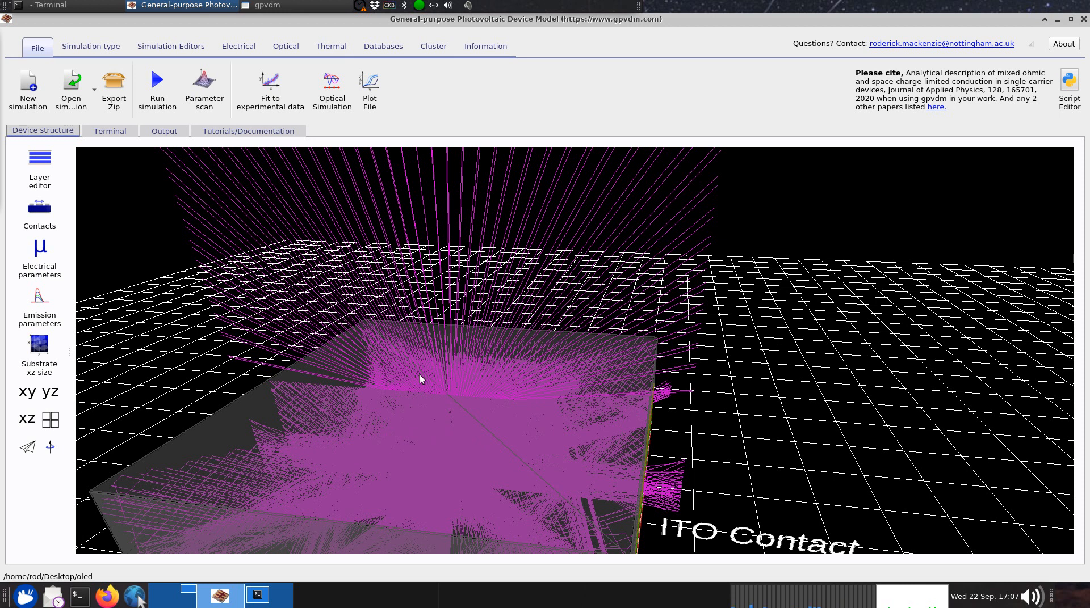
{"action": "mouse_move", "coordinate": [752, 353]}
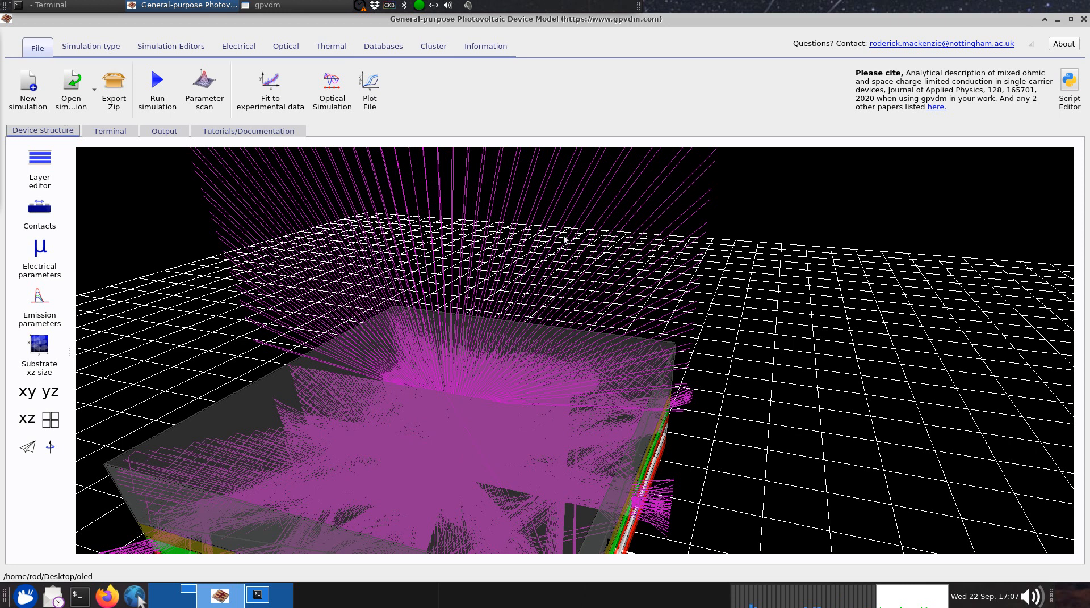
{"action": "left_click", "coordinate": [285, 46]}
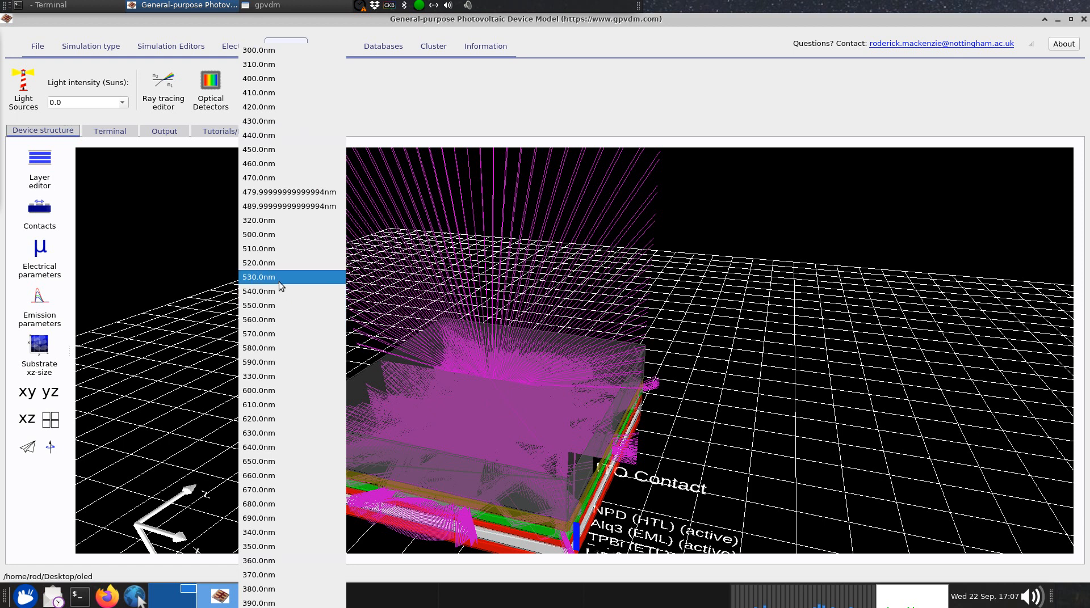
Step: View the ray-traced light at 530 nm, then at 660 nm with red rays
{"action": "left_click", "coordinate": [259, 50]}
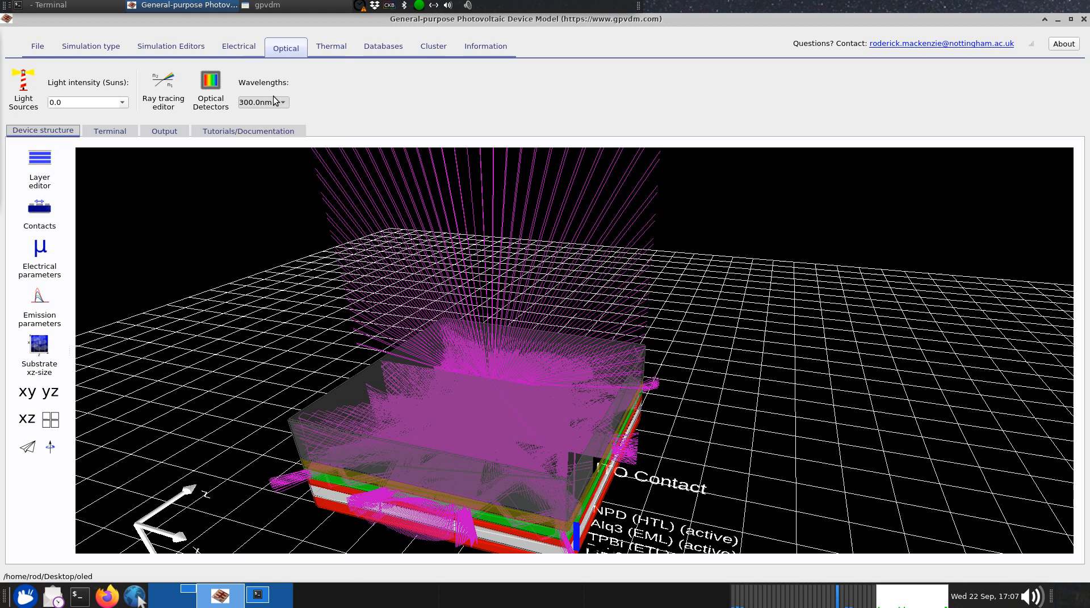
{"action": "left_click", "coordinate": [263, 103]}
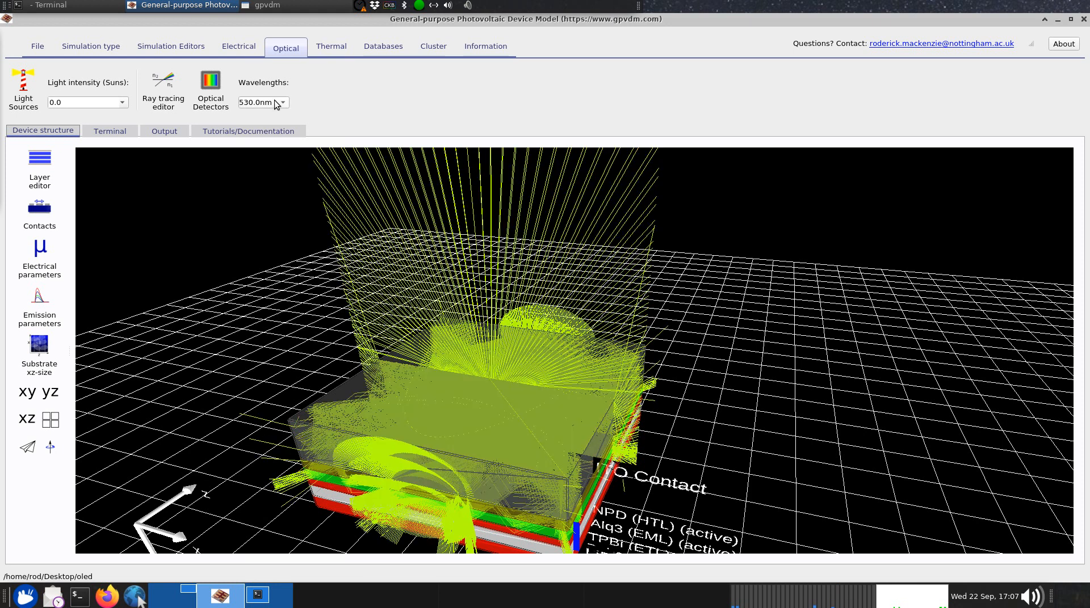
{"action": "left_click", "coordinate": [263, 102]}
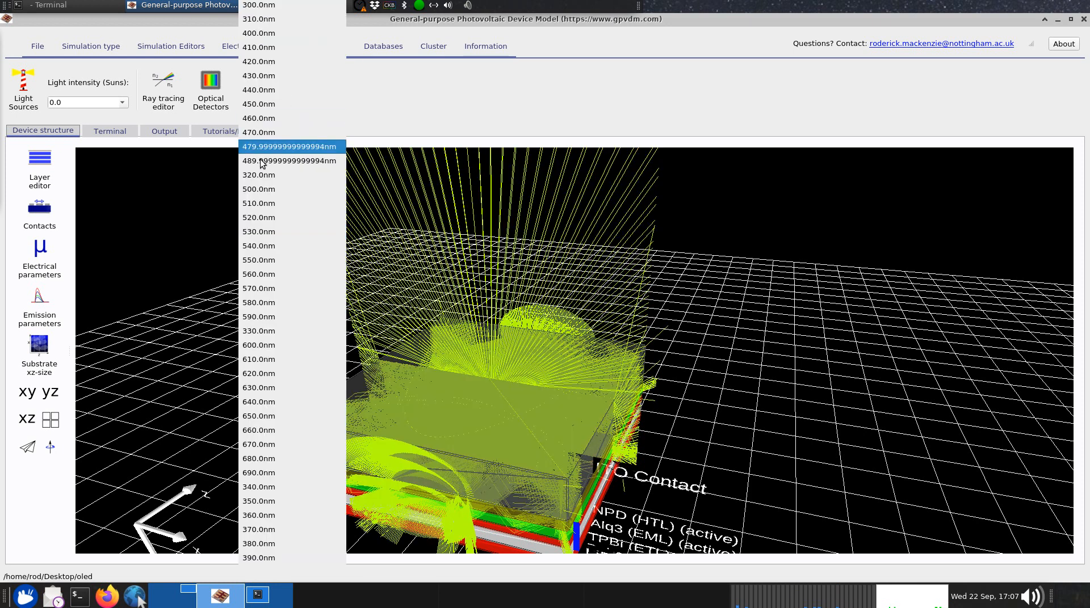
{"action": "left_click", "coordinate": [258, 232]}
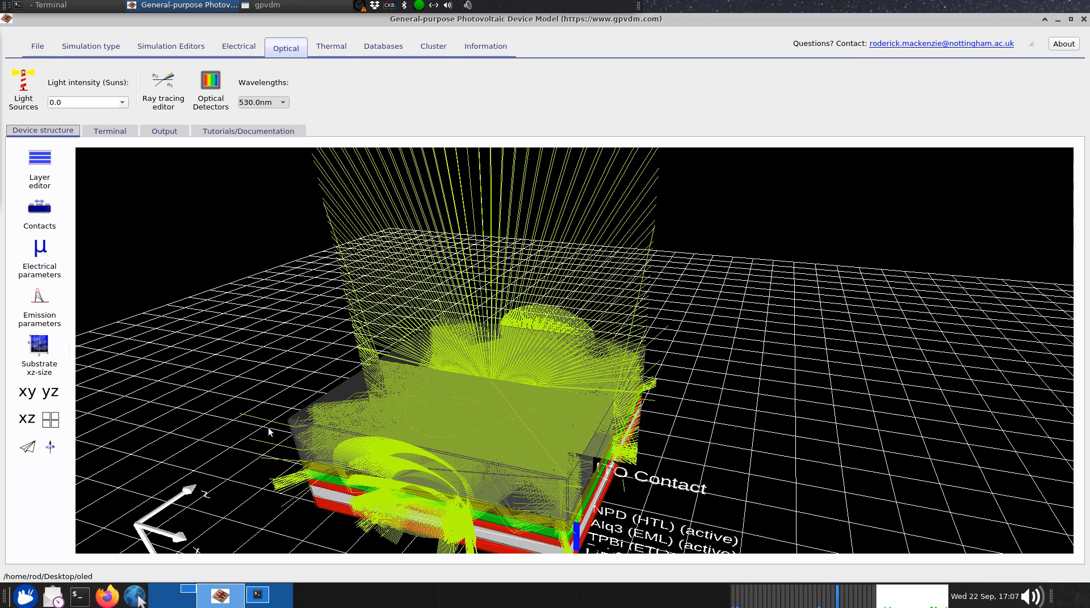
{"action": "mouse_move", "coordinate": [276, 423]}
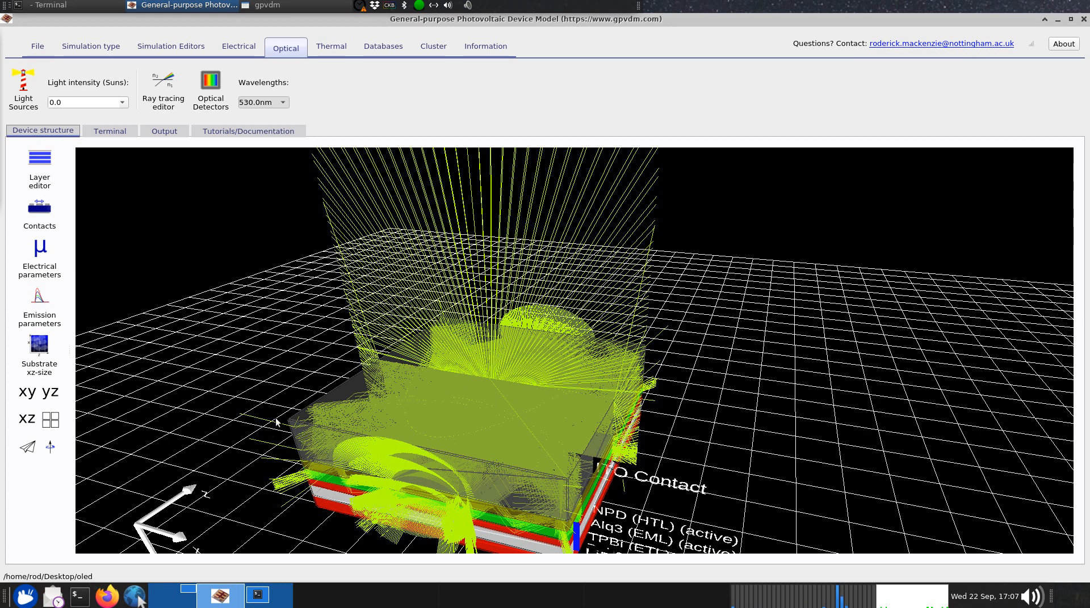
{"action": "left_click", "coordinate": [282, 102]}
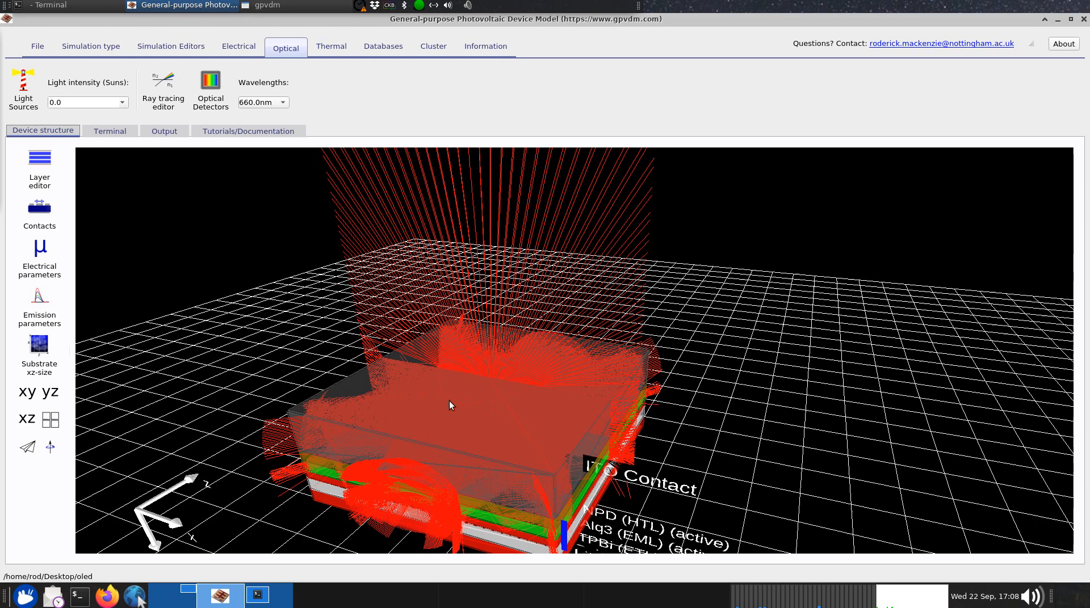
{"action": "mouse_move", "coordinate": [32, 340]}
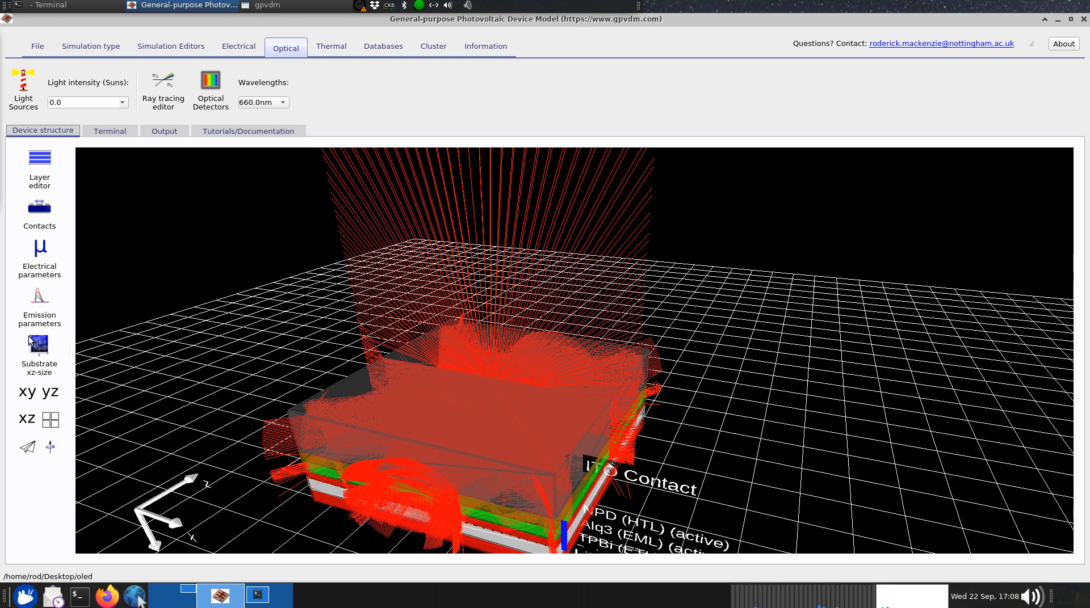
{"action": "left_click", "coordinate": [39, 306]}
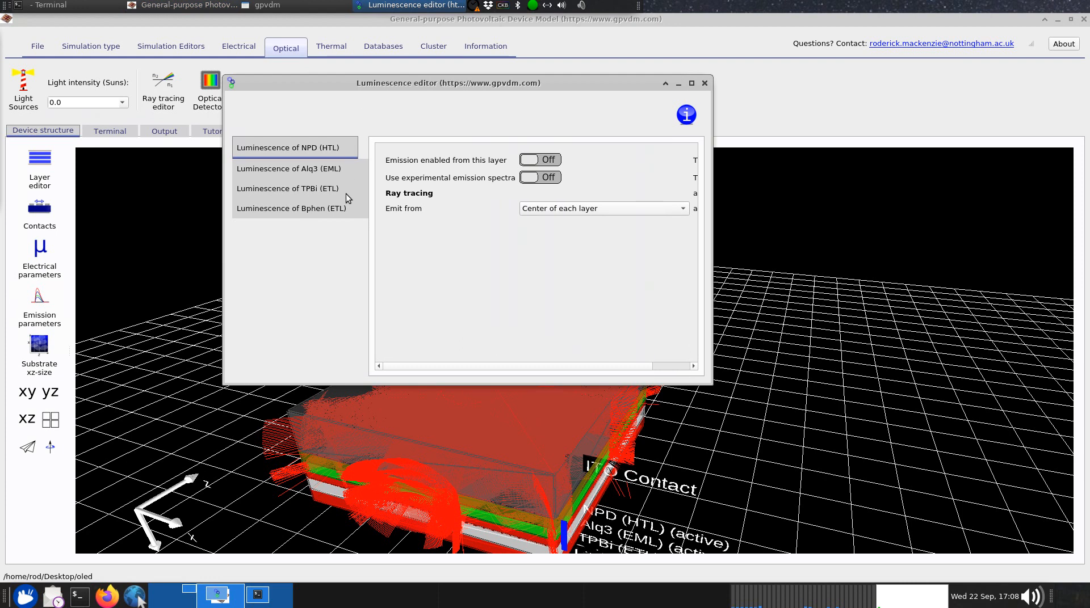
Step: Show the Alq3 (EML) luminescence settings and open its experimental emission spectrum
{"action": "left_click", "coordinate": [288, 168]}
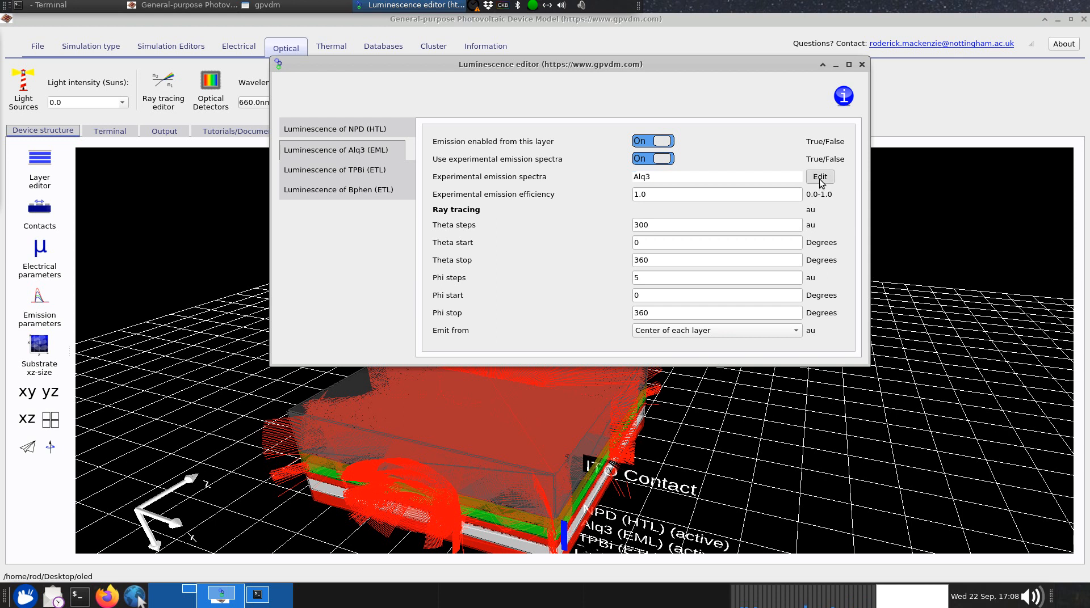
{"action": "left_click", "coordinate": [819, 176]}
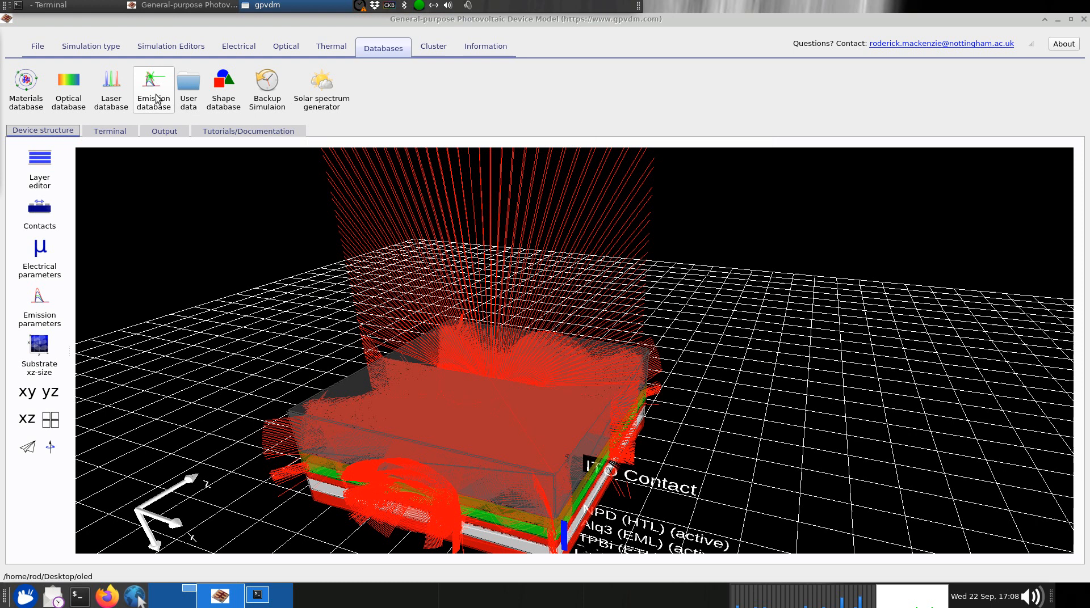
Step: Open Alq3 from the emission database, review its spectrum peaking near 480 nm, then close it
{"action": "left_click", "coordinate": [152, 80]}
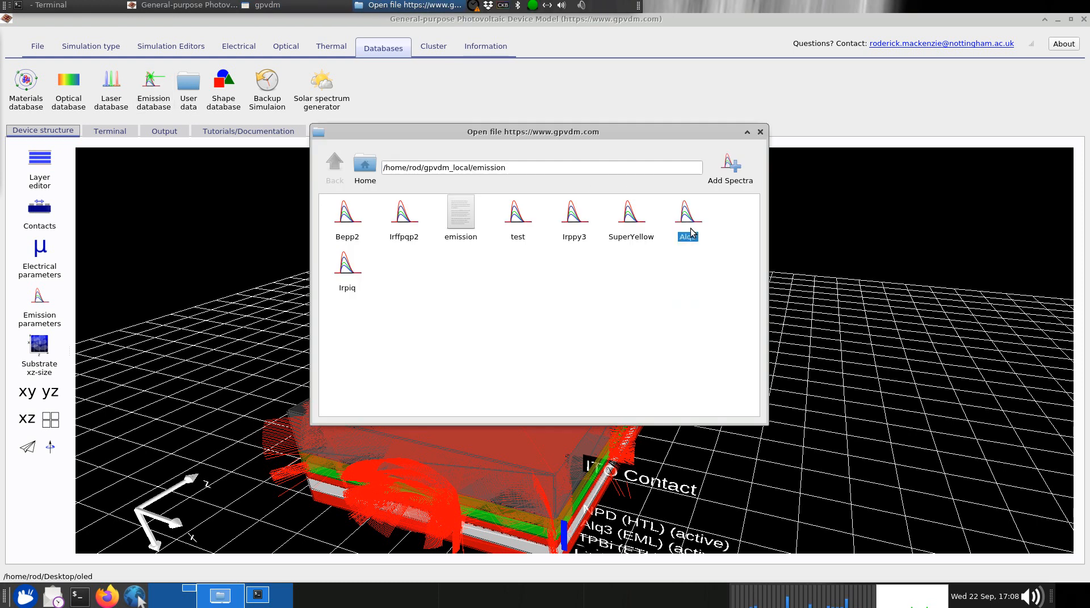
{"action": "double_click", "coordinate": [687, 211]}
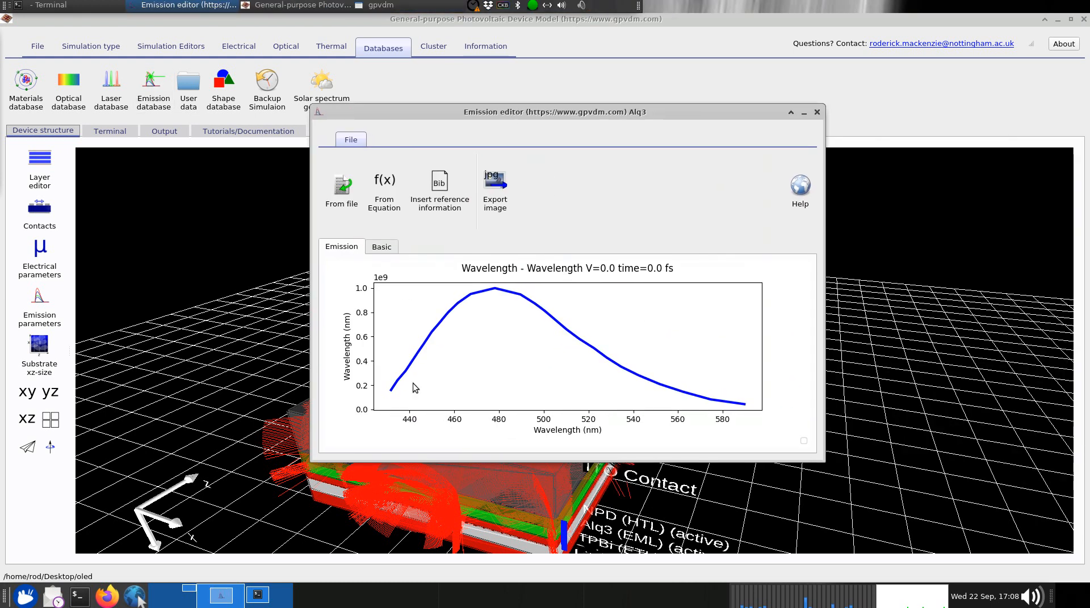
{"action": "left_click_drag", "start_coordinate": [554, 111], "coordinate": [579, 108]}
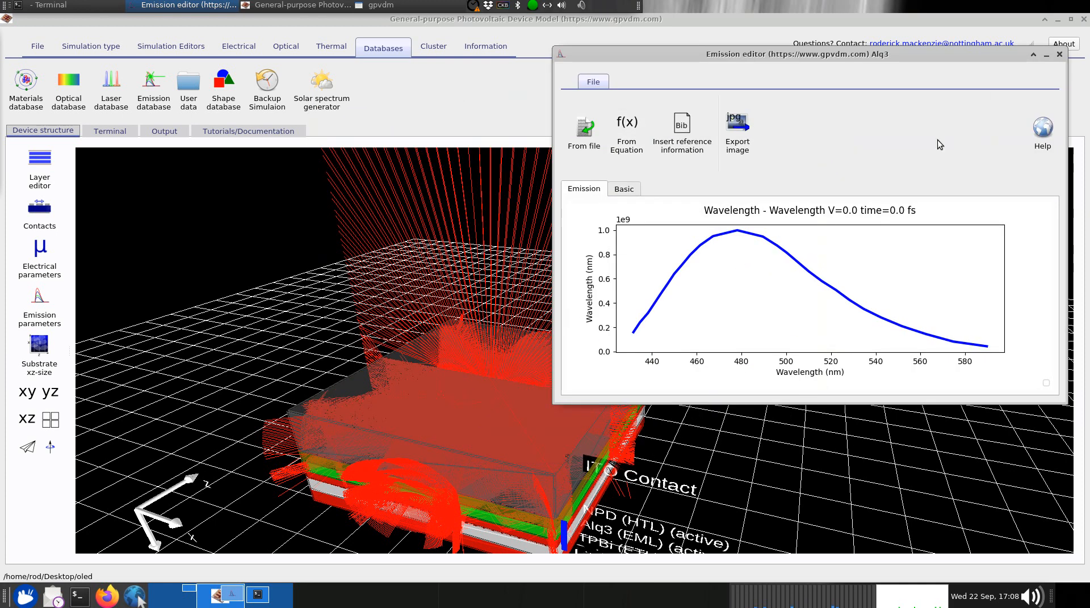
{"action": "mouse_move", "coordinate": [1059, 54]}
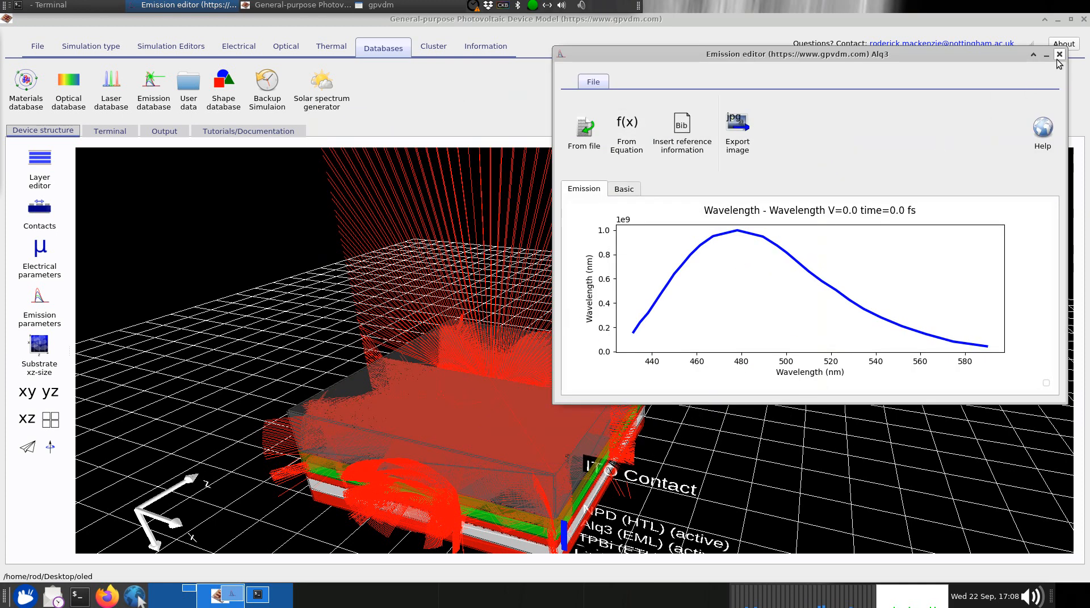
{"action": "mouse_move", "coordinate": [996, 327]}
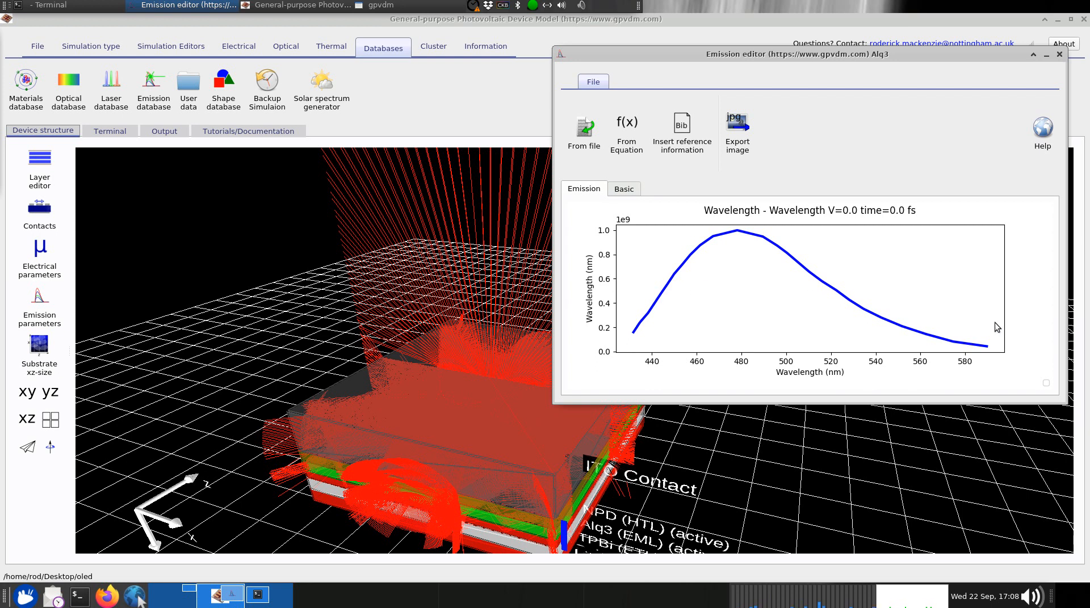
{"action": "mouse_move", "coordinate": [647, 317]}
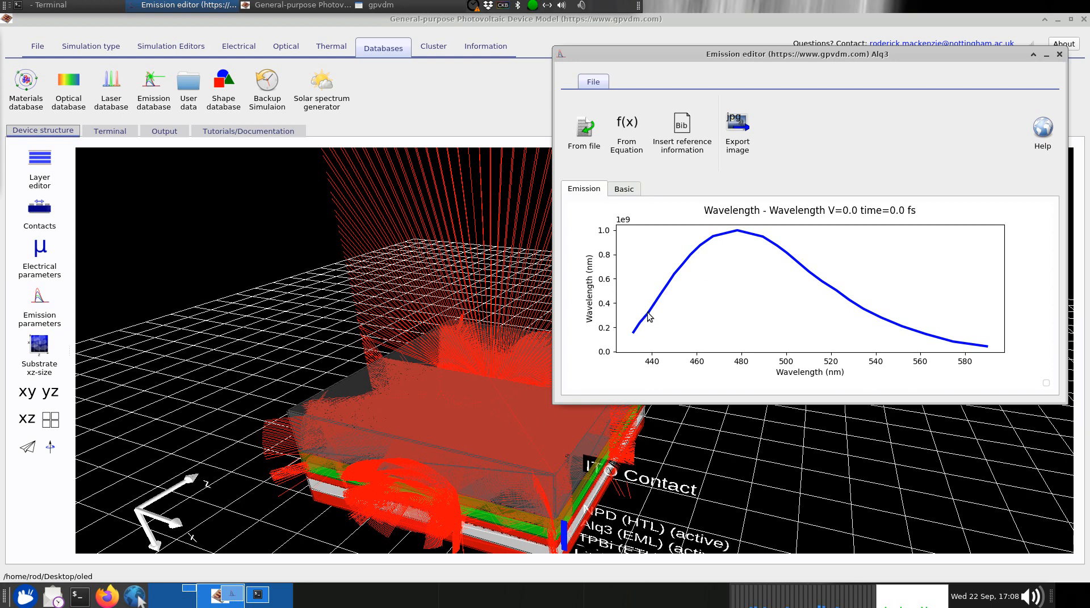
{"action": "mouse_move", "coordinate": [693, 250]}
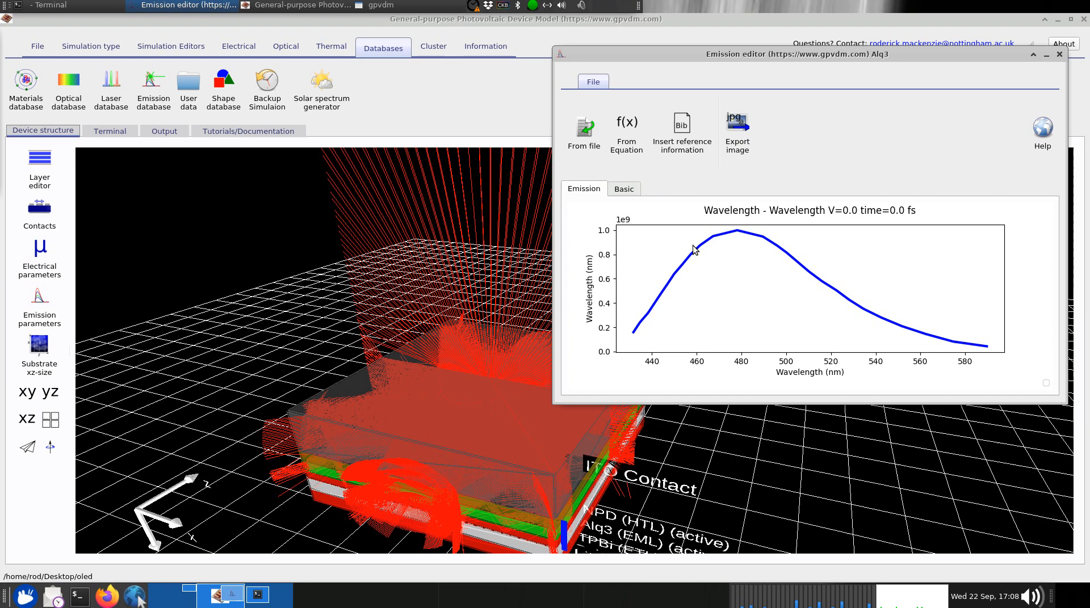
{"action": "mouse_move", "coordinate": [1046, 97]}
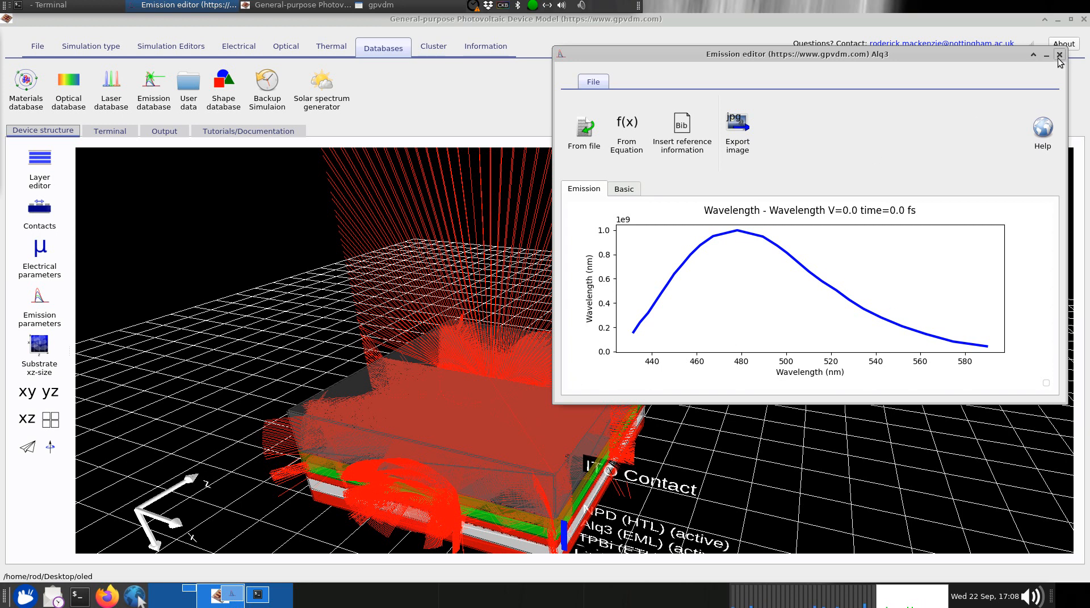
{"action": "left_click", "coordinate": [1059, 55]}
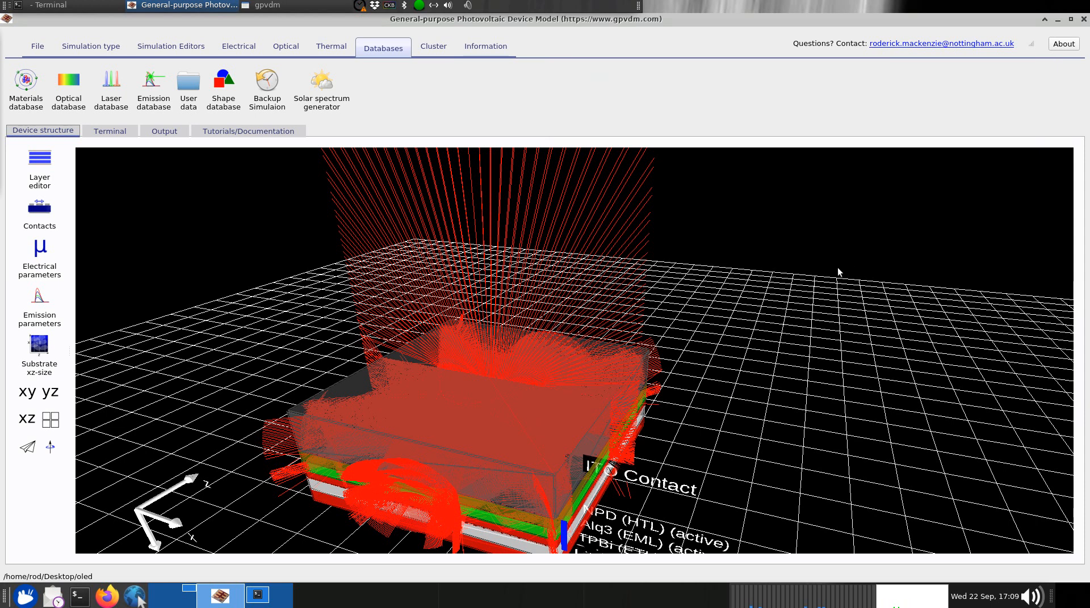
{"action": "mouse_move", "coordinate": [802, 266]}
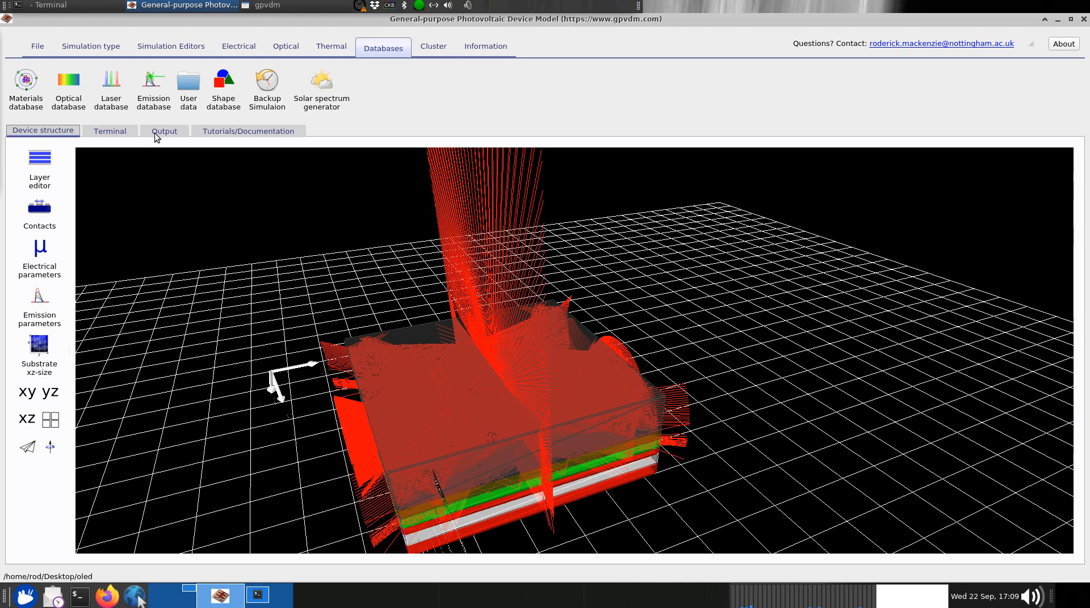
Step: List the output files and select theta_small_z, theta_Y.dat and theta_X.dat
{"action": "left_click", "coordinate": [164, 131]}
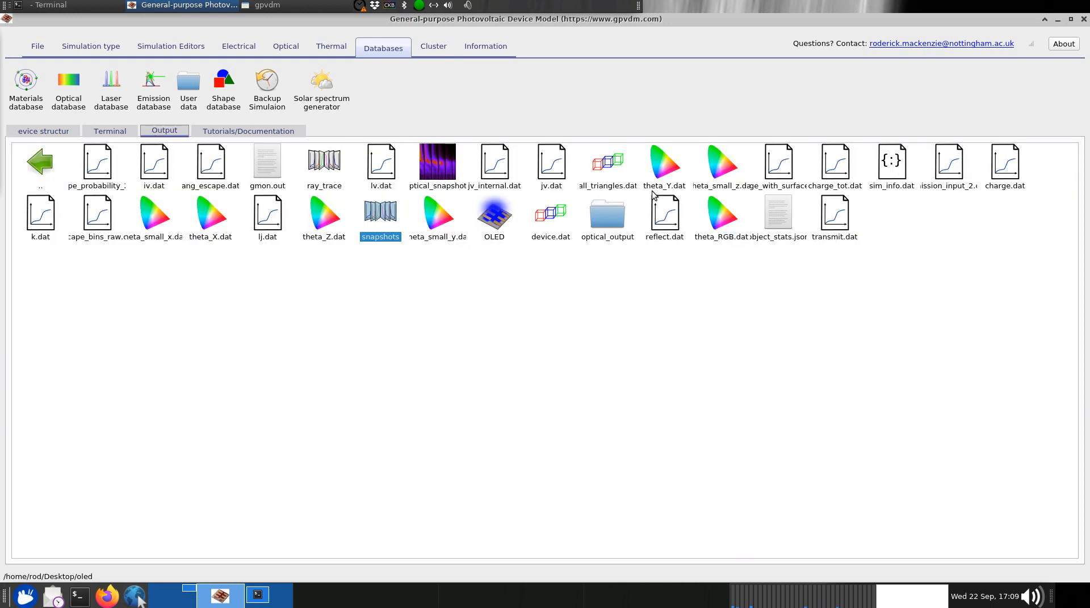
{"action": "left_click", "coordinate": [722, 167]}
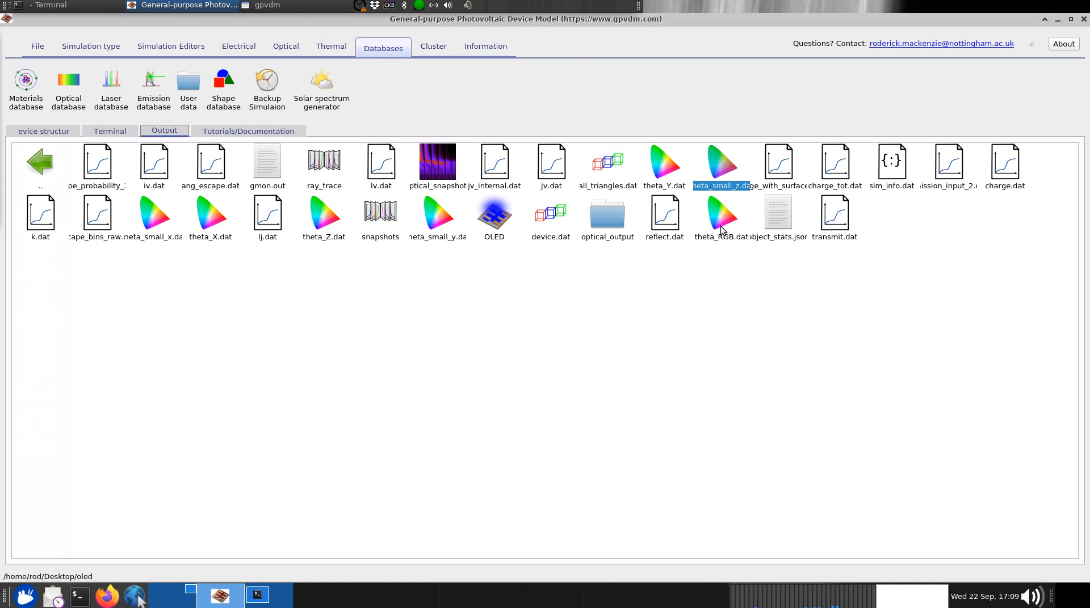
{"action": "mouse_move", "coordinate": [546, 201]}
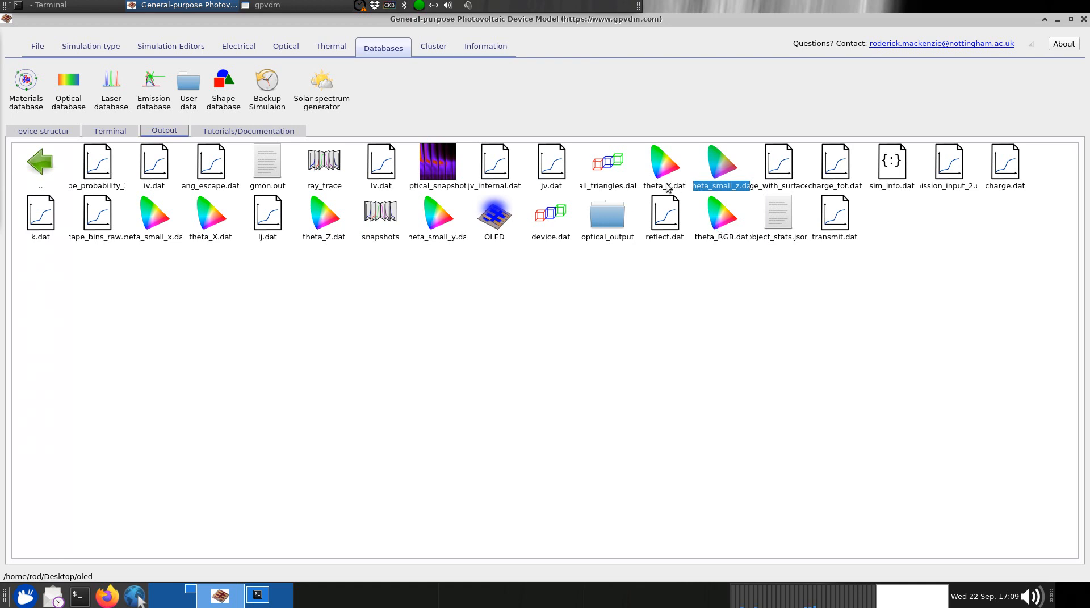
{"action": "left_click", "coordinate": [663, 166]}
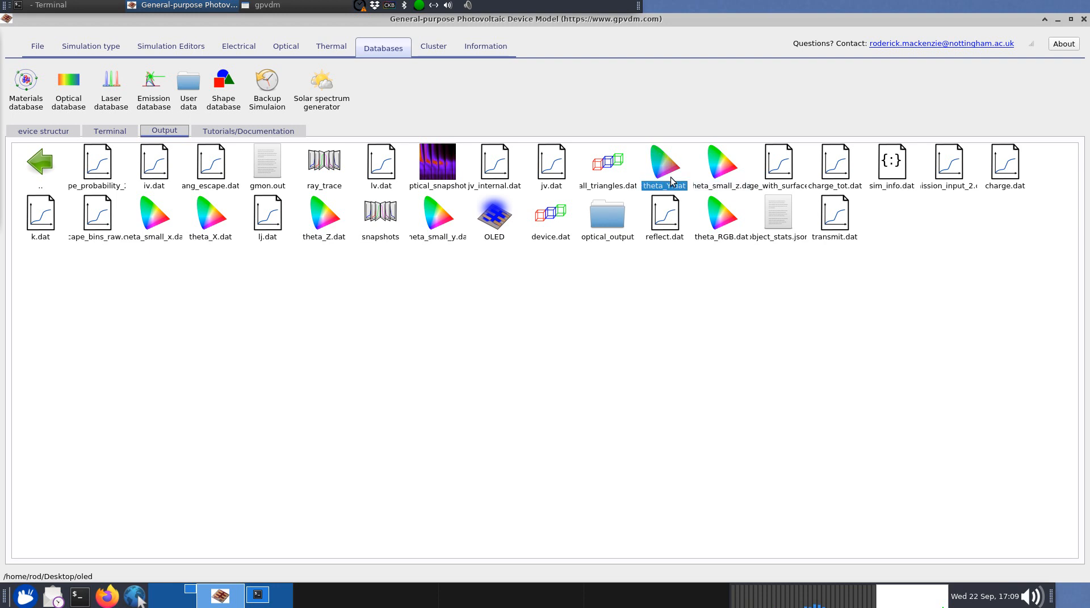
{"action": "mouse_move", "coordinate": [222, 224]}
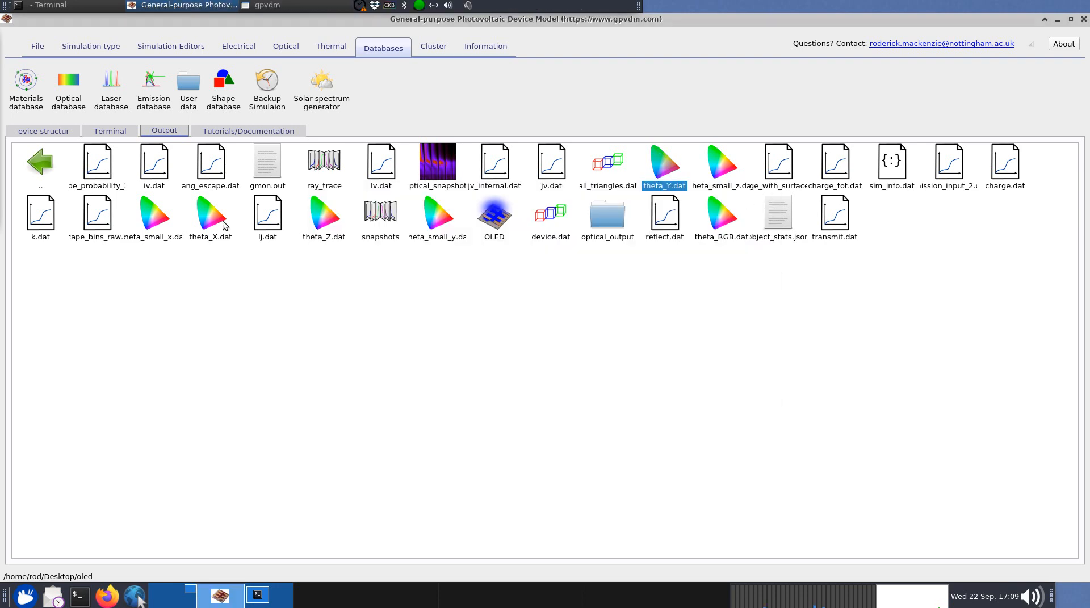
{"action": "left_click", "coordinate": [210, 217]}
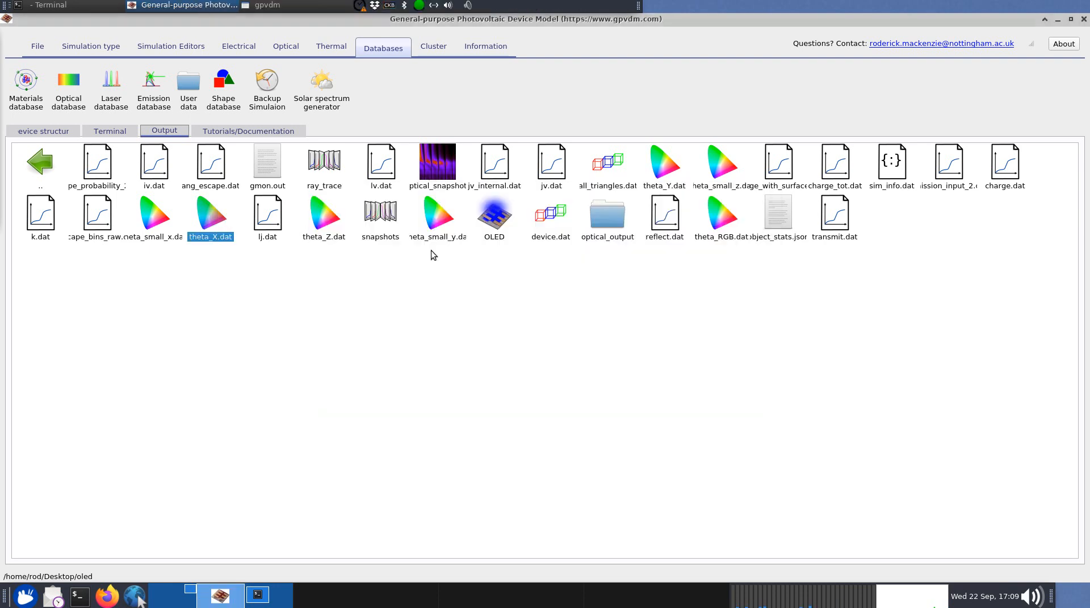
Step: Open the theta_RGB.dat angular colour output, close the CIE Z plot, and move the RGB plot aside
{"action": "double_click", "coordinate": [323, 213]}
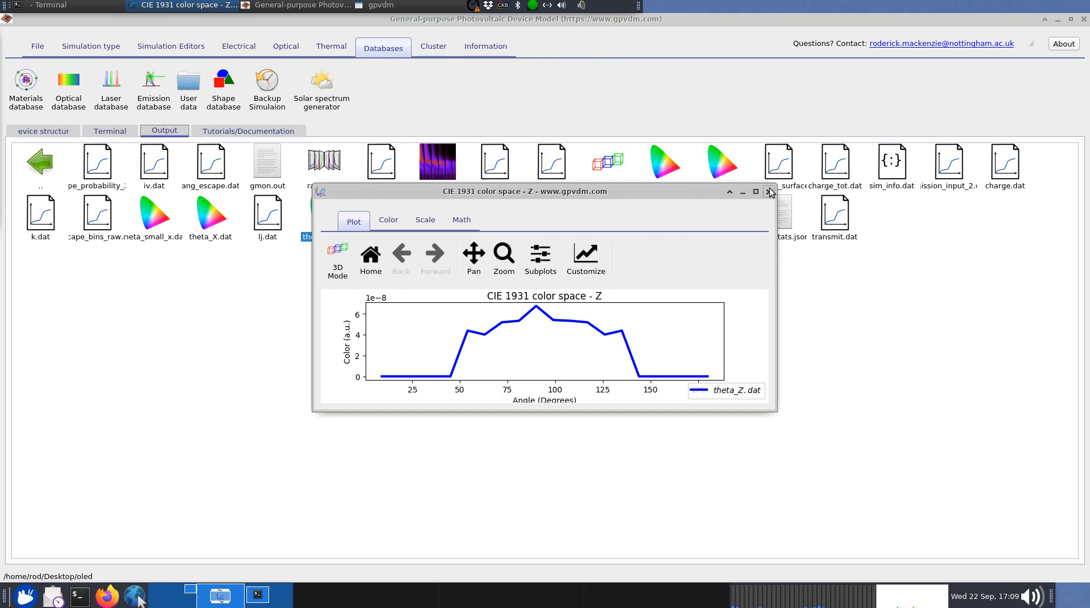
{"action": "left_click", "coordinate": [769, 191]}
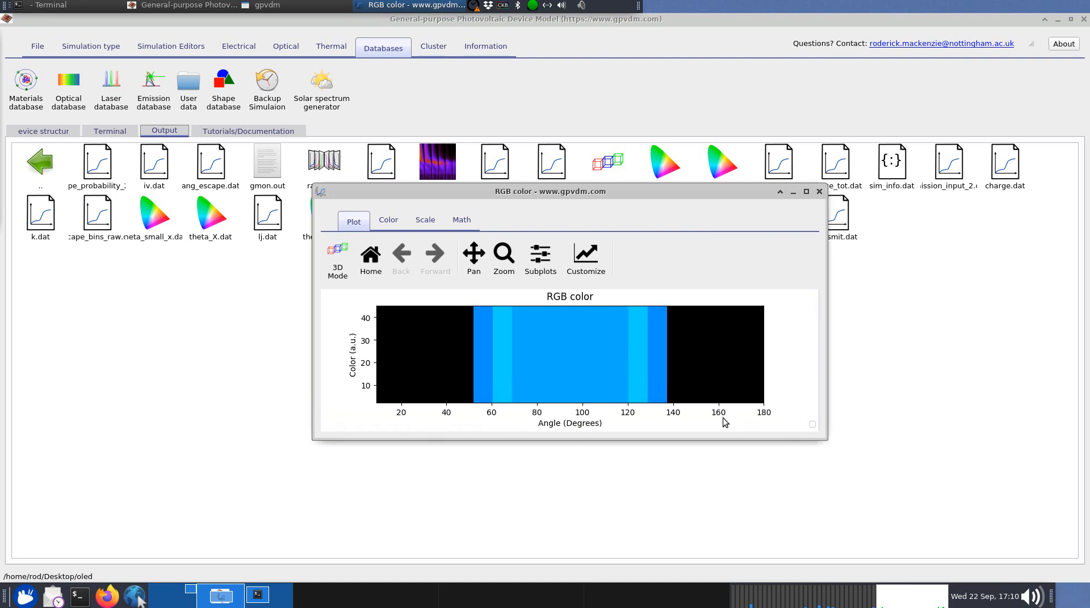
{"action": "left_click_drag", "start_coordinate": [550, 191], "coordinate": [572, 187]}
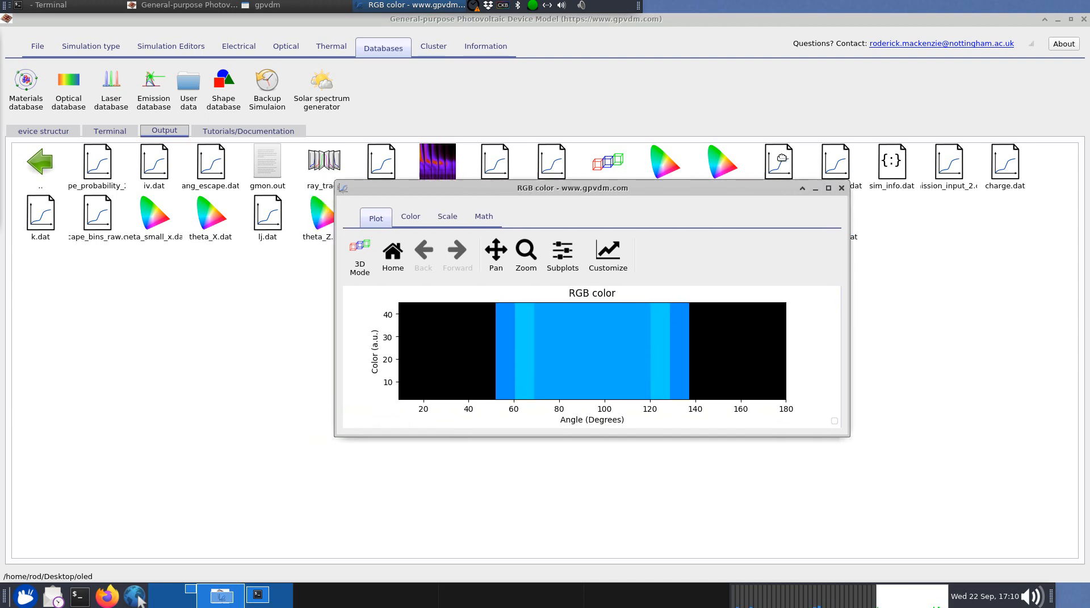
Step: Keep the RGB colour plot always on top beside the 3D device view, then close it
{"action": "right_click", "coordinate": [813, 30]}
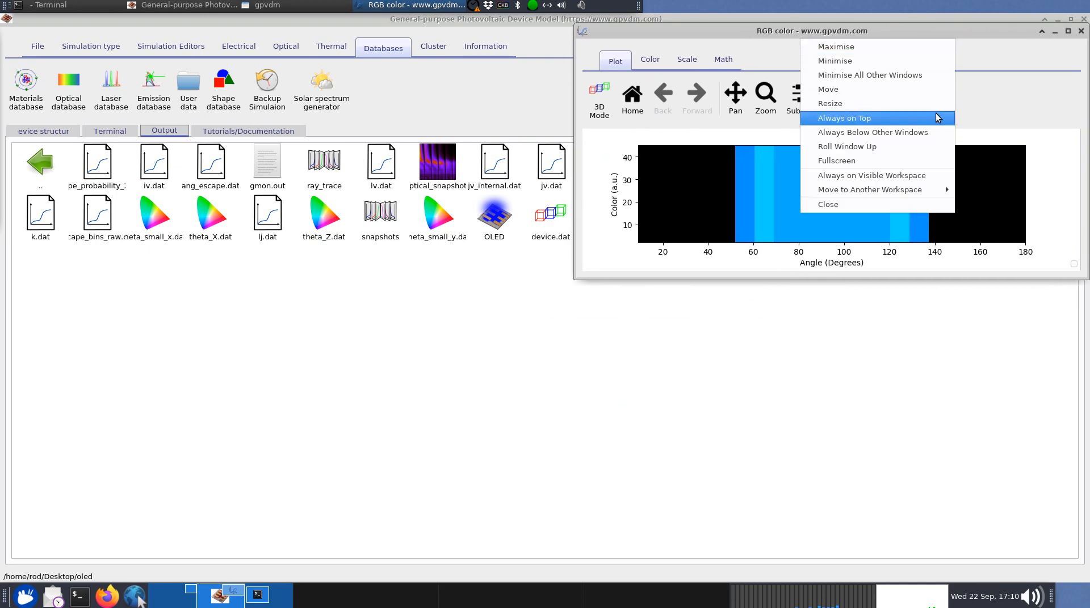
{"action": "left_click", "coordinate": [43, 131]}
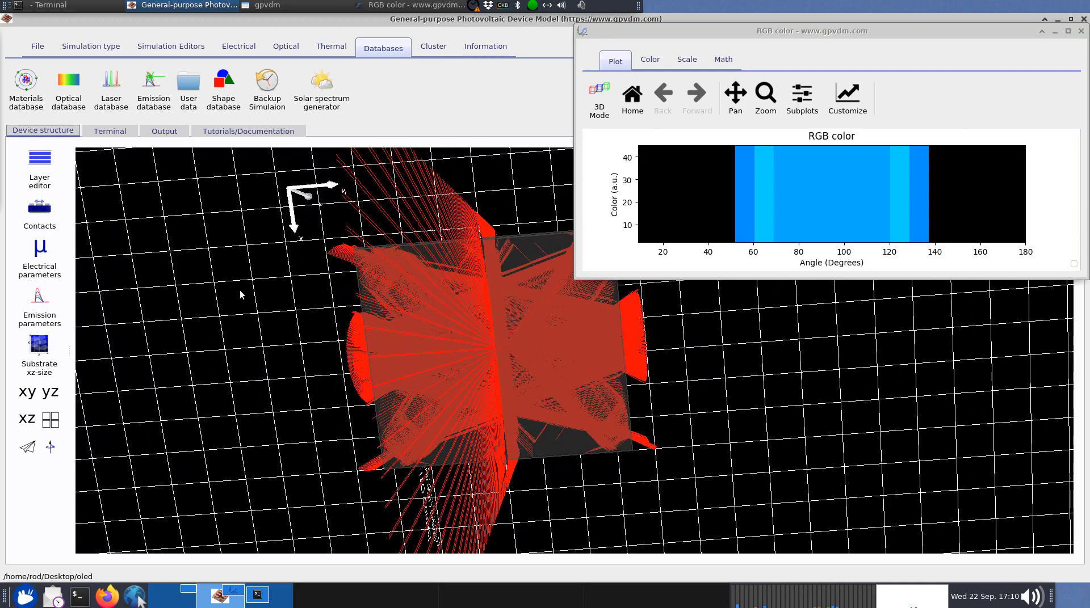
{"action": "mouse_move", "coordinate": [860, 159]}
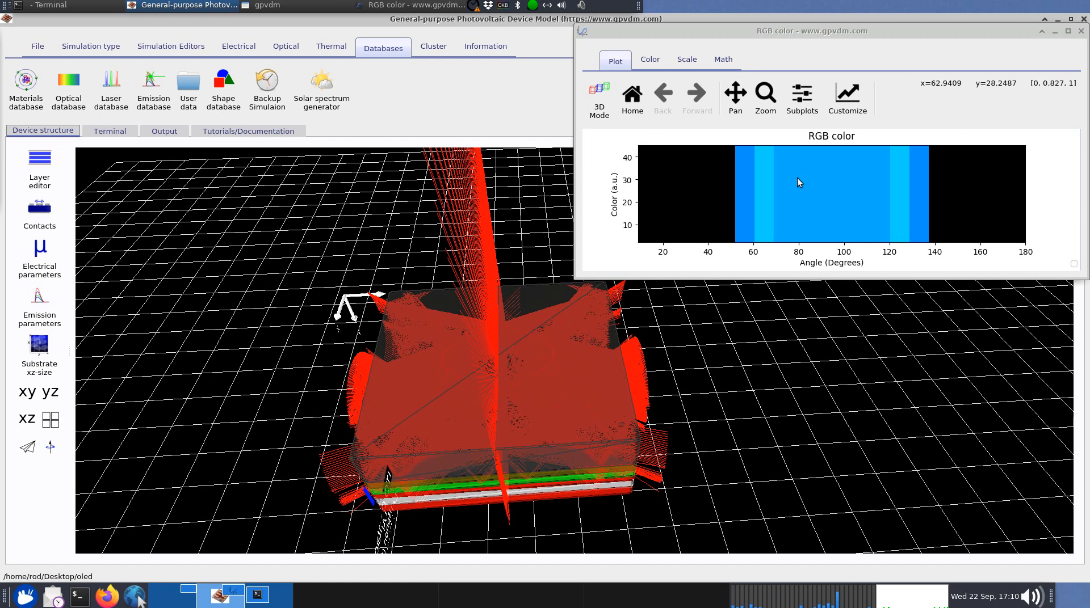
{"action": "mouse_move", "coordinate": [533, 525]}
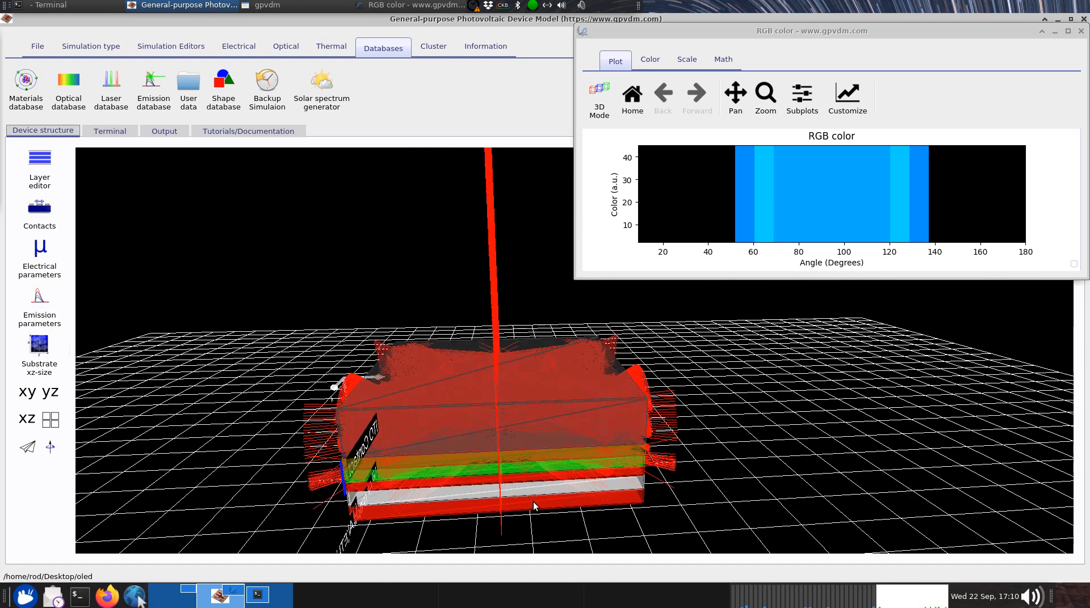
{"action": "mouse_move", "coordinate": [666, 215]}
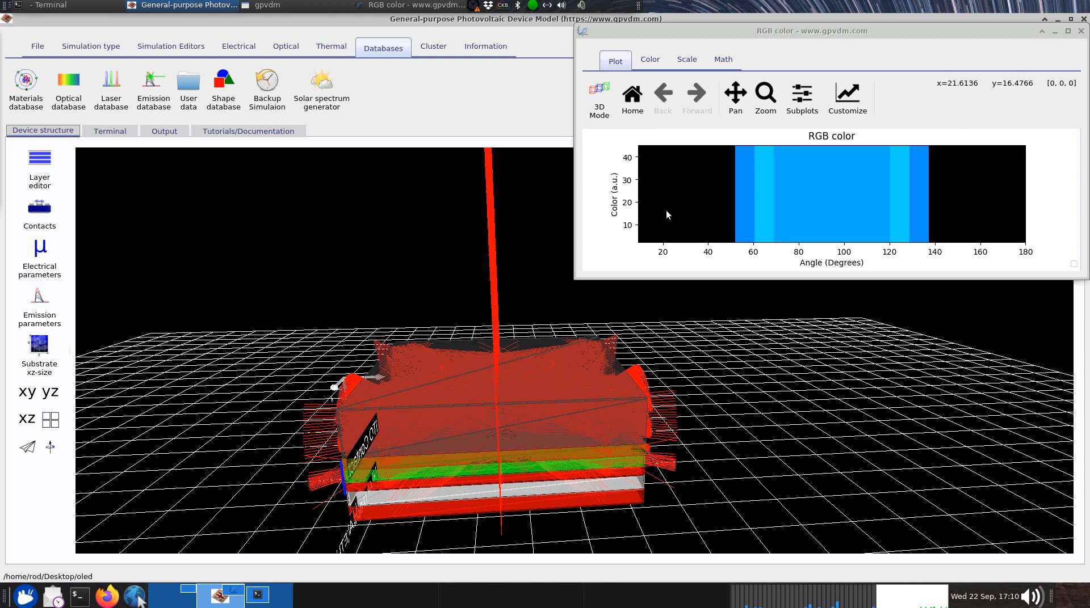
{"action": "mouse_move", "coordinate": [696, 189]}
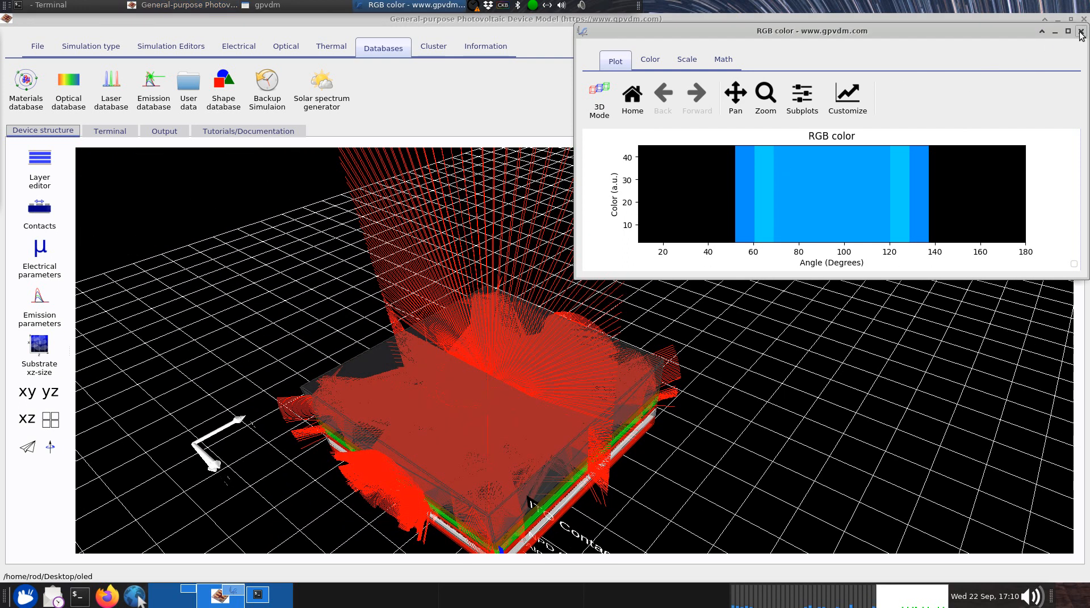
{"action": "left_click", "coordinate": [1080, 31]}
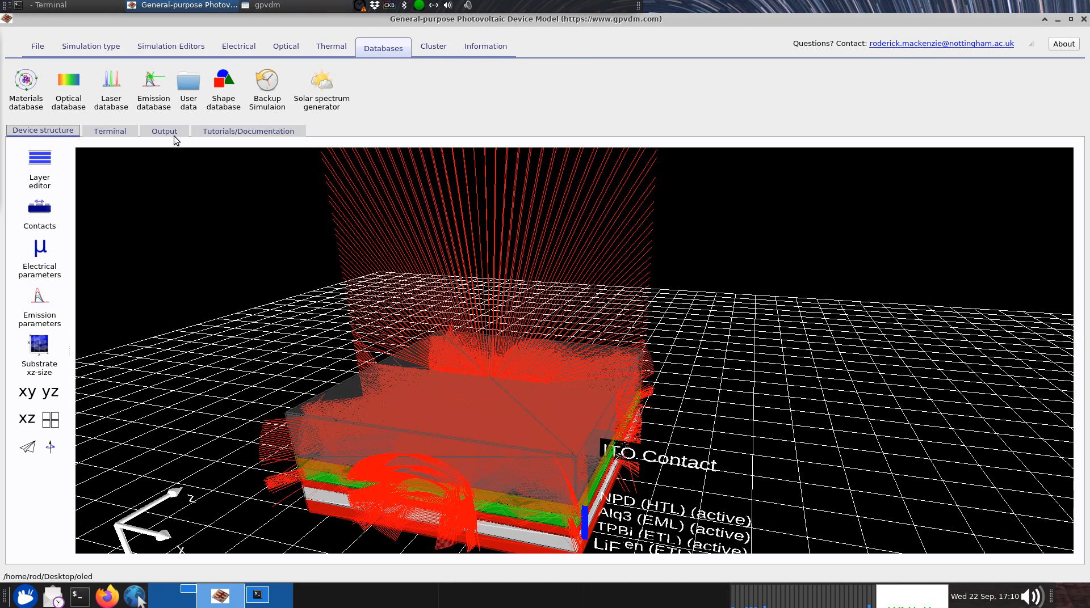
Step: Switch between Output and Device structure, then select all_triangles.dat in the output list
{"action": "left_click", "coordinate": [163, 130]}
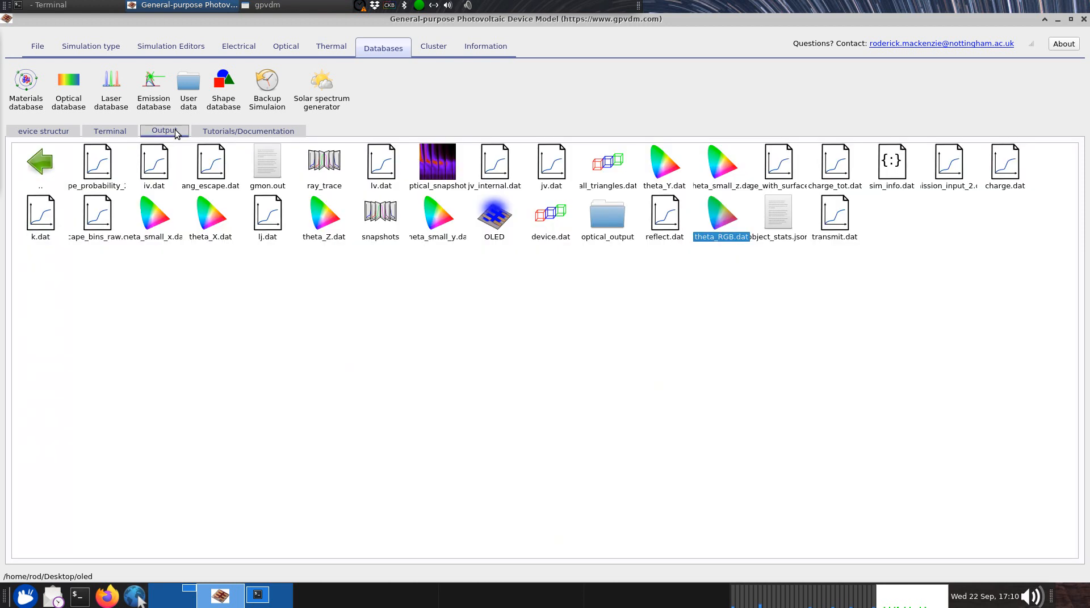
{"action": "left_click", "coordinate": [42, 131]}
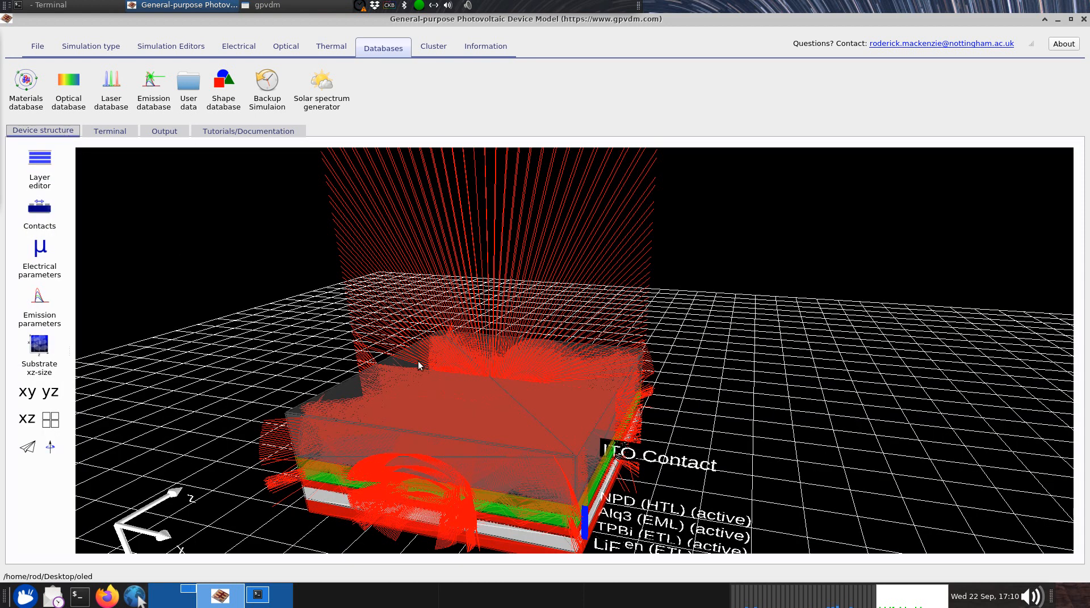
{"action": "mouse_move", "coordinate": [452, 370]}
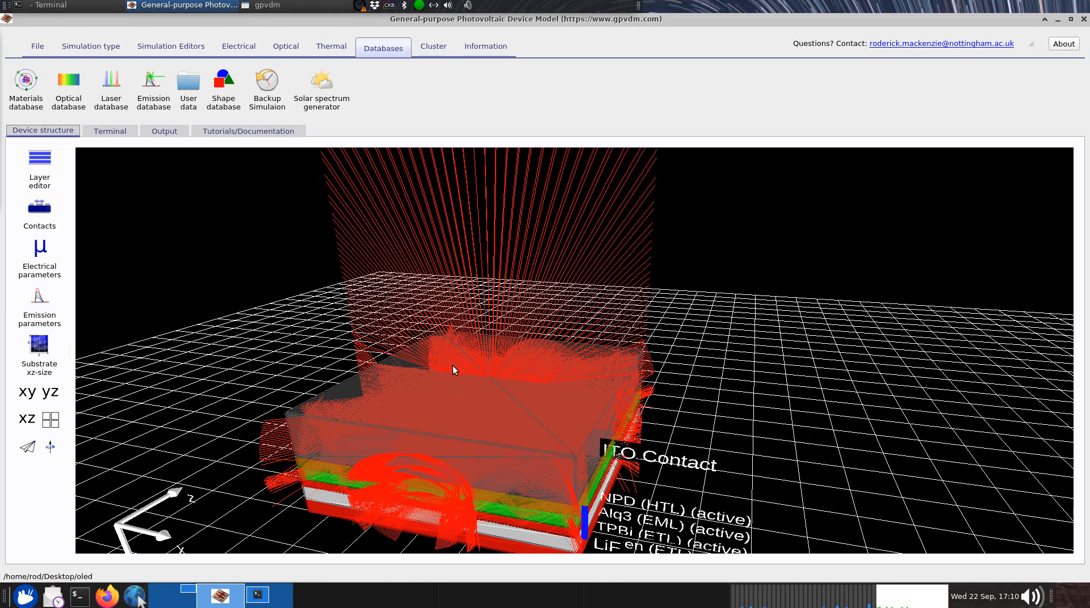
{"action": "mouse_move", "coordinate": [169, 137]}
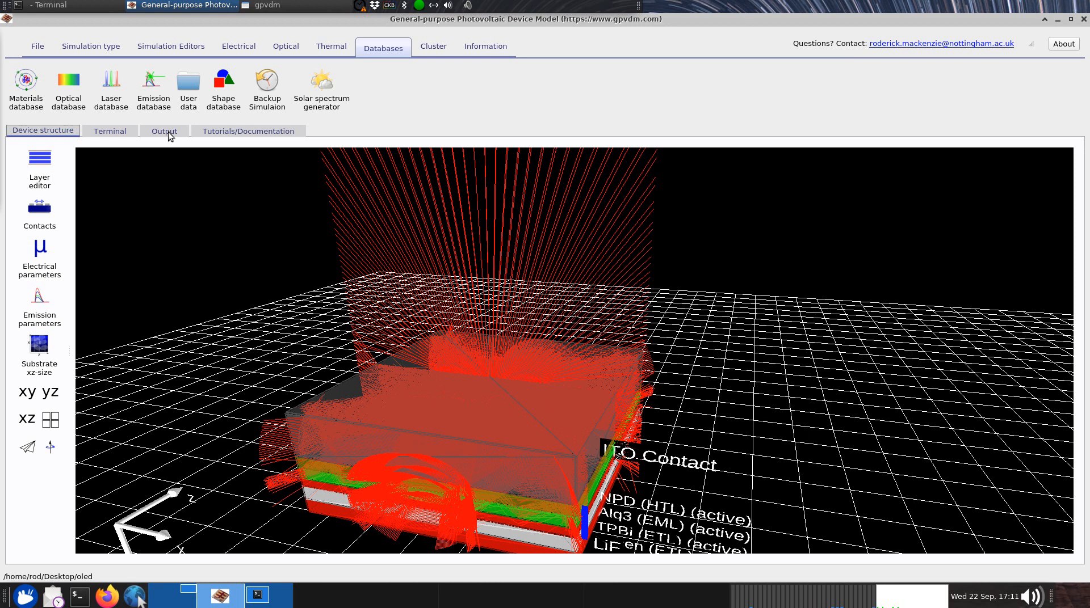
{"action": "left_click", "coordinate": [164, 131]}
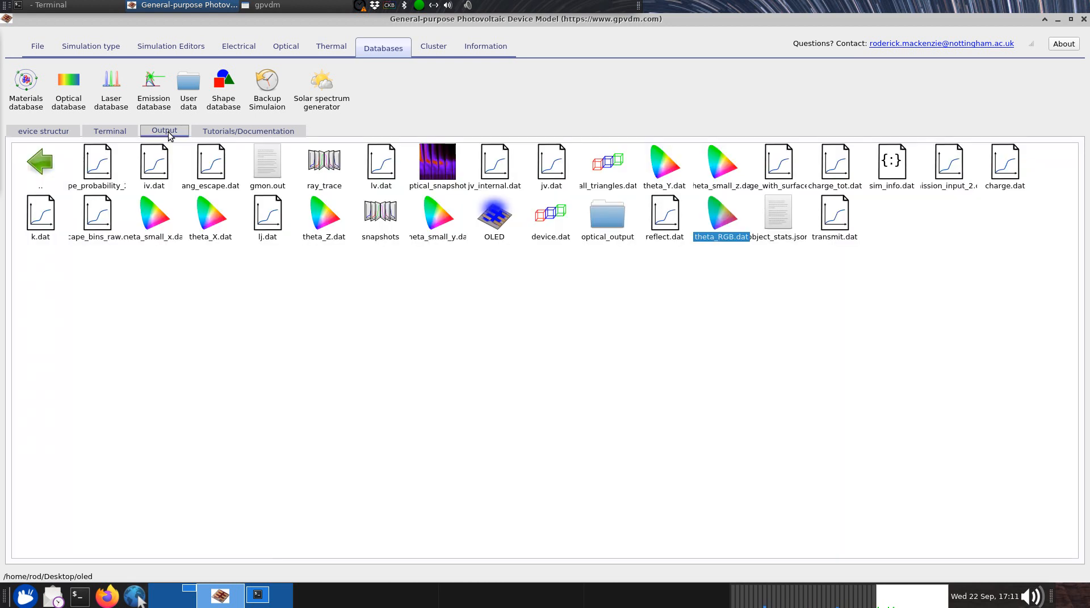
{"action": "mouse_move", "coordinate": [550, 212]}
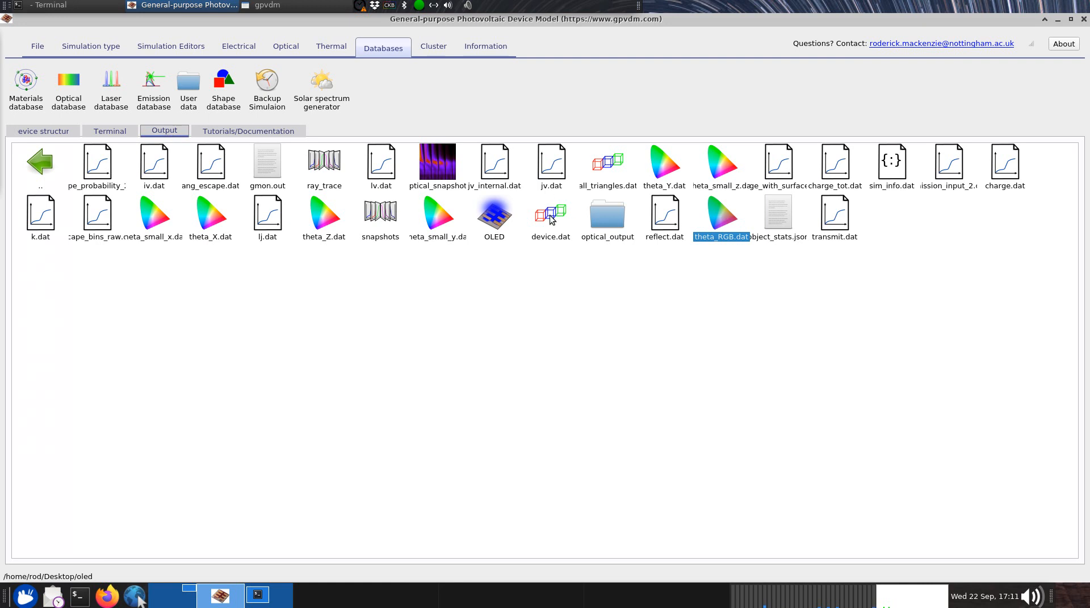
{"action": "left_click", "coordinate": [607, 164]}
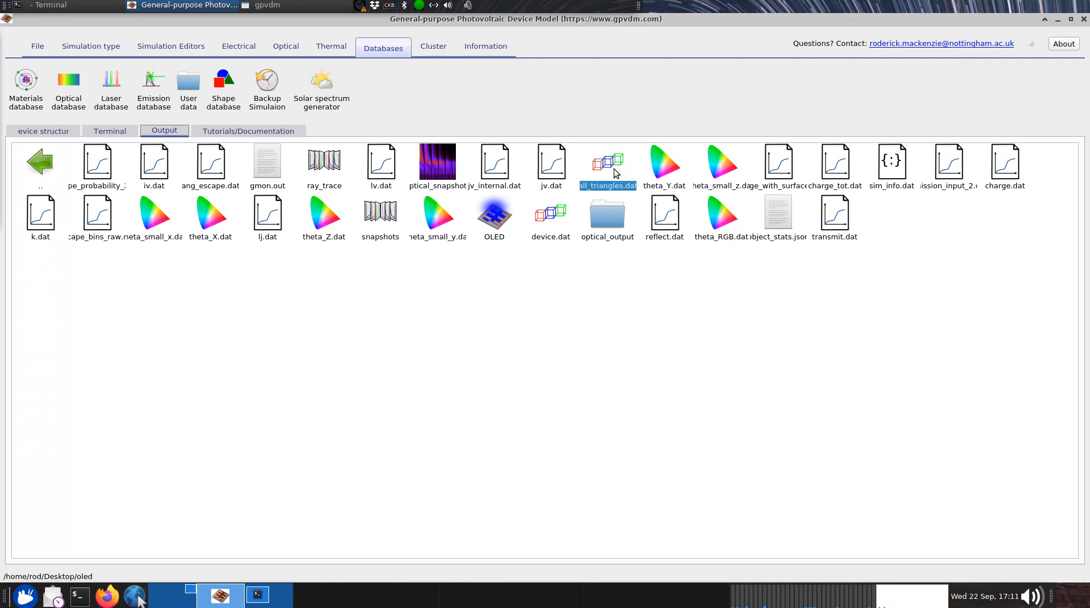
{"action": "double_click", "coordinate": [607, 162]}
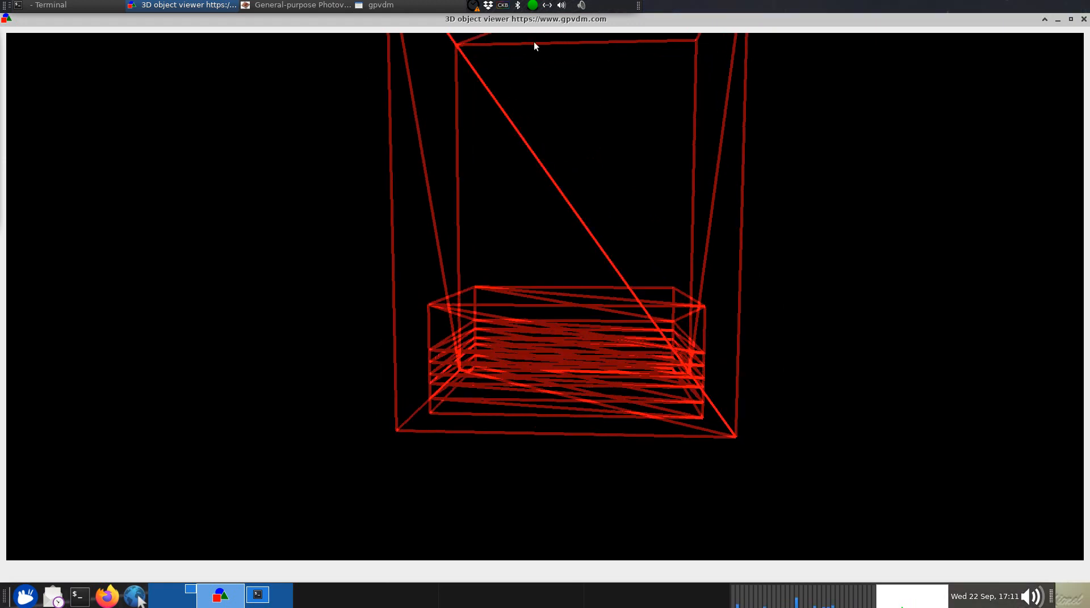
{"action": "left_click_drag", "start_coordinate": [535, 47], "coordinate": [786, 230]}
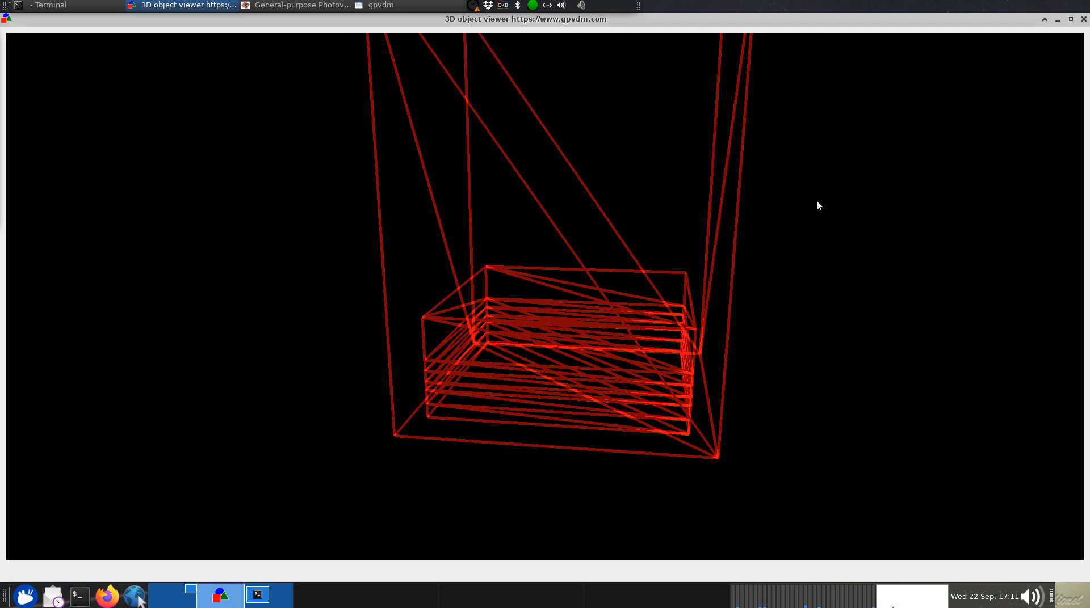
{"action": "mouse_move", "coordinate": [923, 43]}
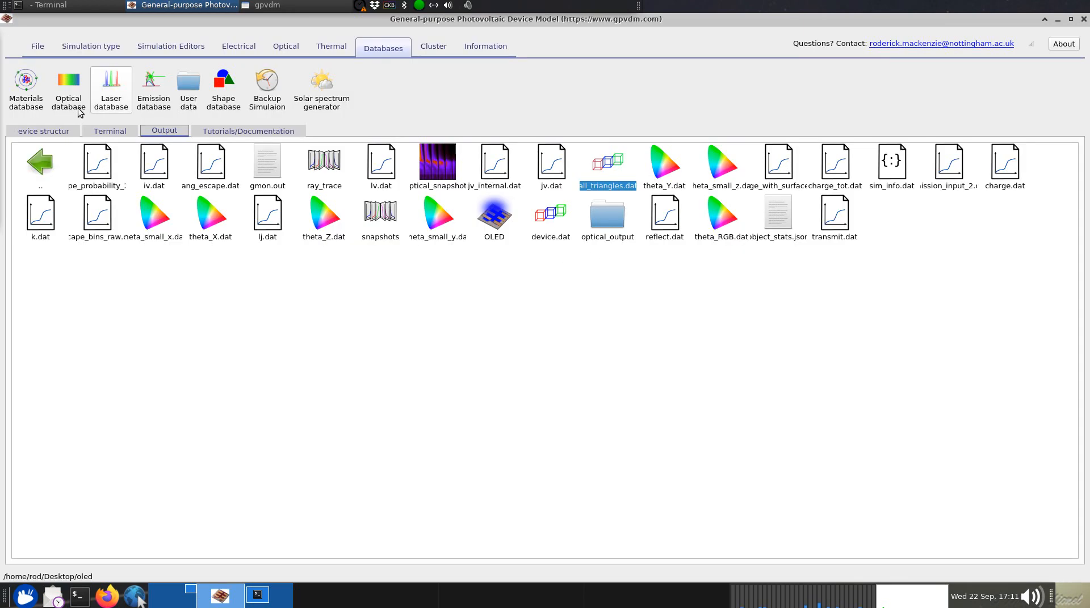
Step: Return to the 3D device structure view and rotate the OLED stack side-on
{"action": "left_click", "coordinate": [43, 130]}
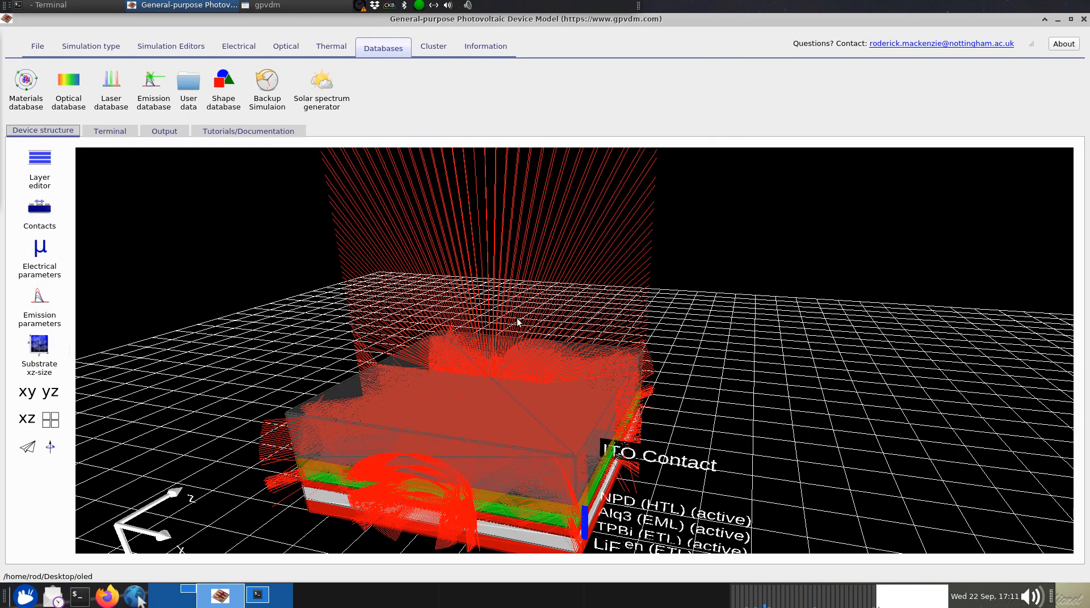
{"action": "left_click_drag", "start_coordinate": [518, 322], "coordinate": [660, 361]}
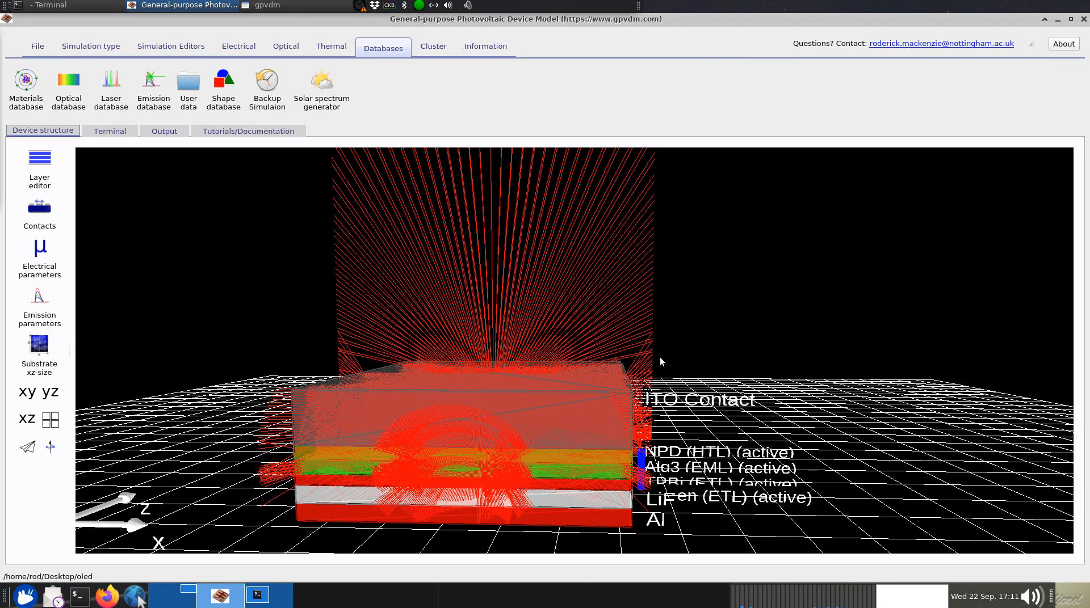
{"action": "mouse_move", "coordinate": [257, 431]}
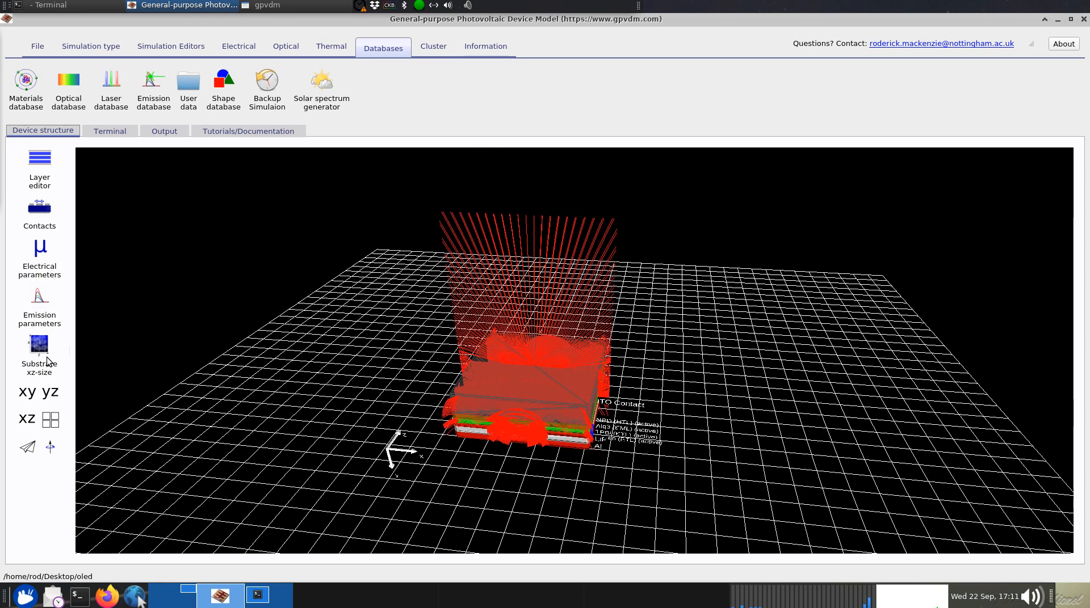
{"action": "left_click", "coordinate": [39, 346]}
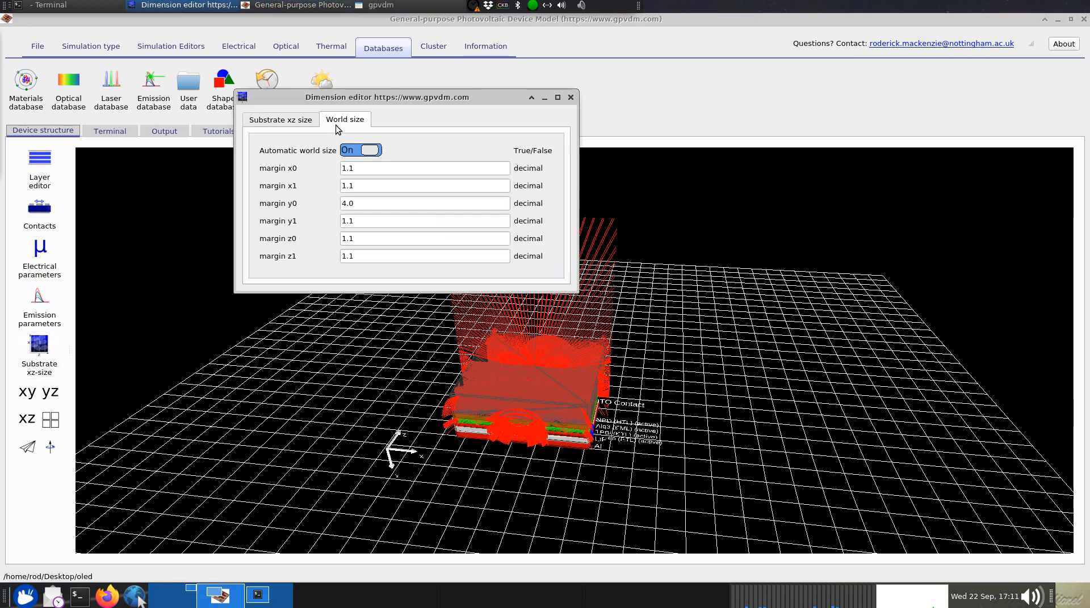
{"action": "left_click_drag", "start_coordinate": [387, 97], "coordinate": [812, 124]}
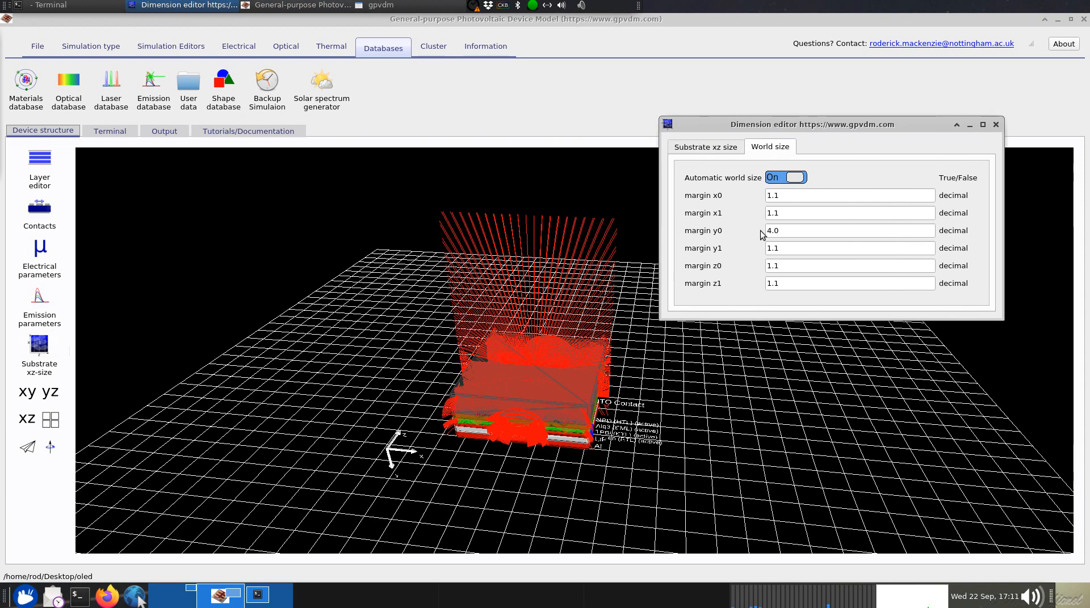
{"action": "mouse_move", "coordinate": [750, 234]}
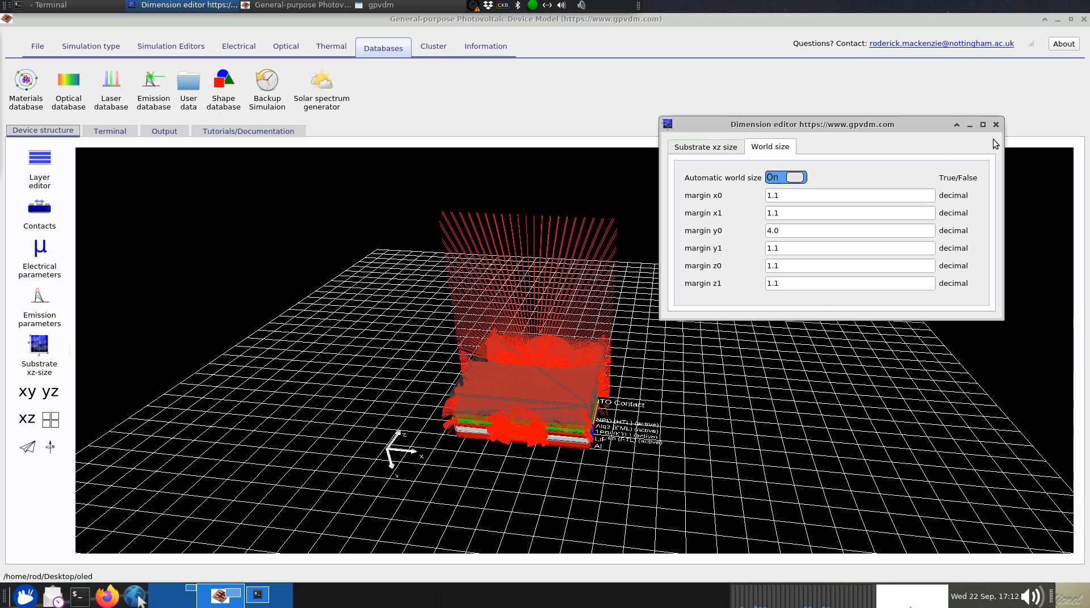
{"action": "mouse_move", "coordinate": [479, 349]}
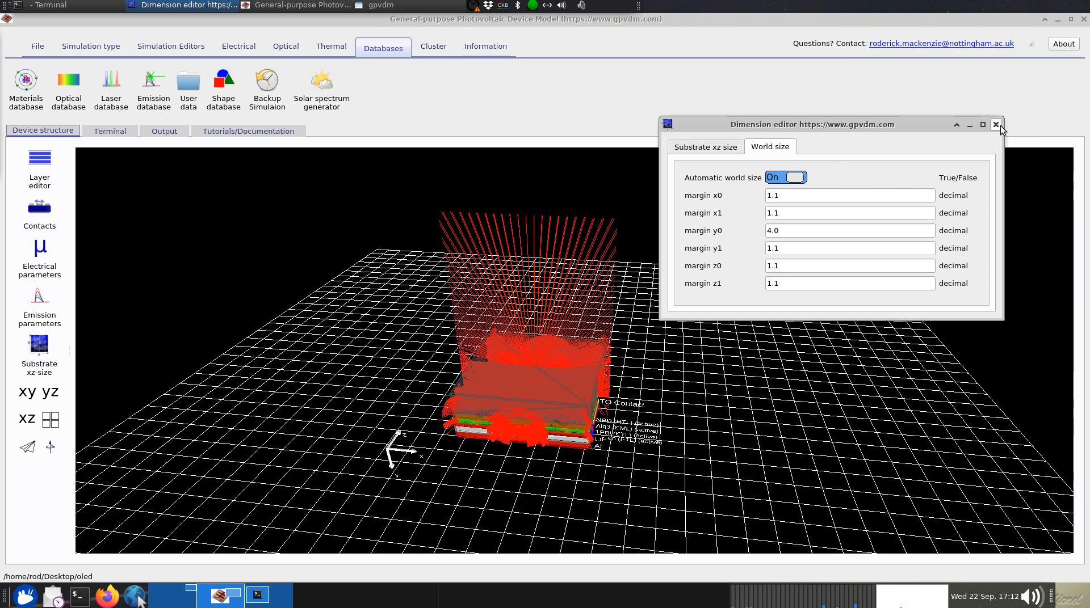
{"action": "left_click", "coordinate": [996, 124]}
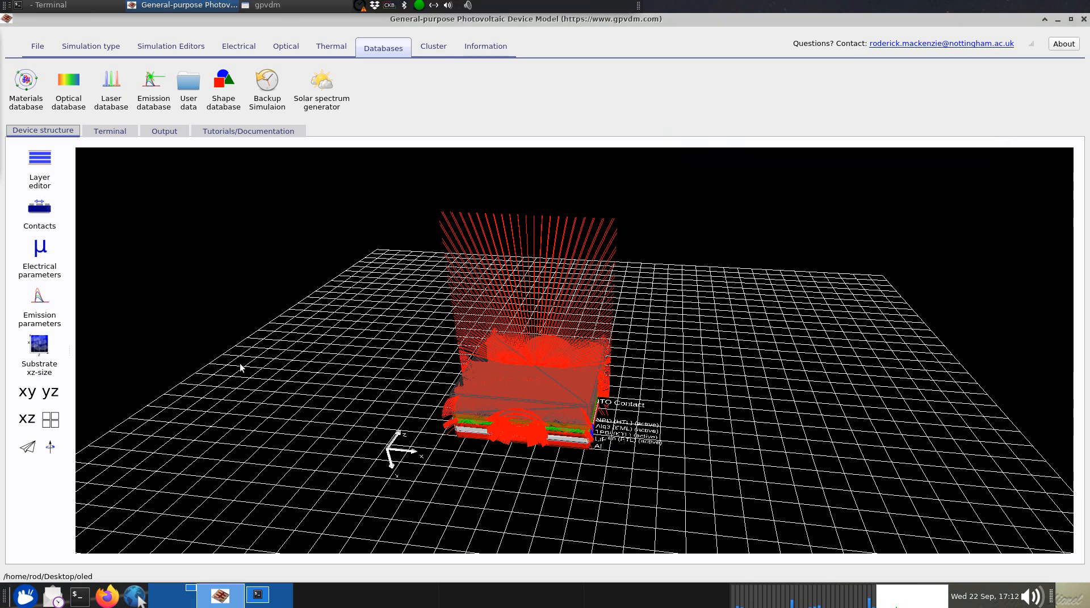